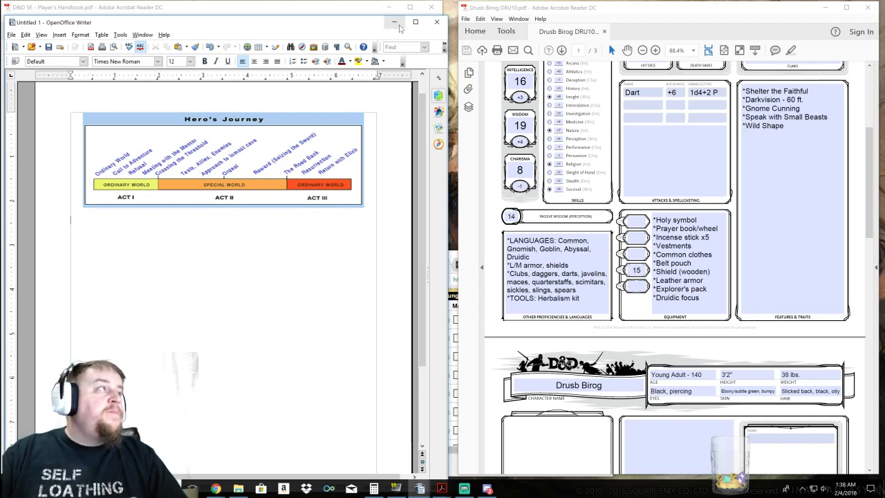
Maximize the Writer window holding the Hero's Journey diagram to full screen
{"action": "left_click", "coordinate": [415, 21]}
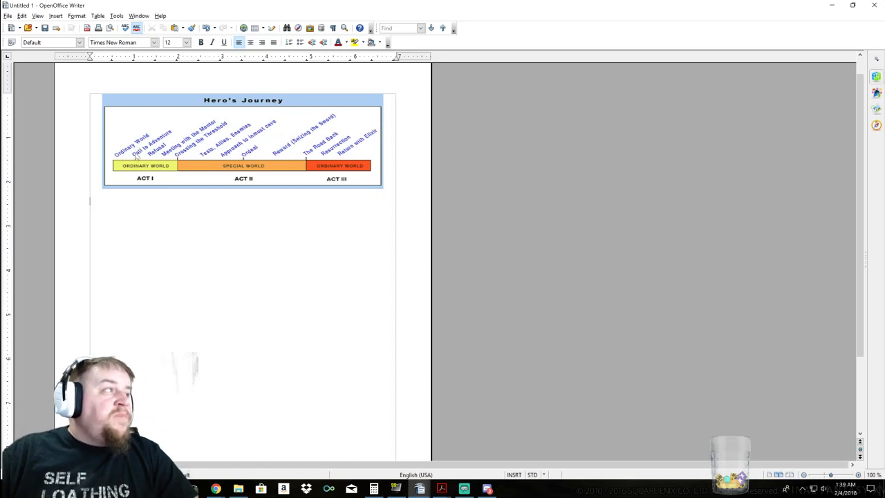
{"action": "mouse_move", "coordinate": [138, 156]}
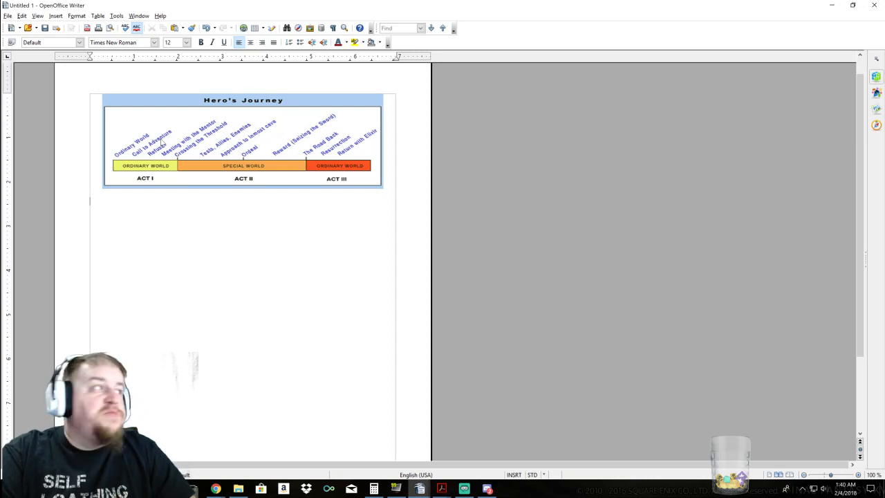
{"action": "mouse_move", "coordinate": [182, 160]}
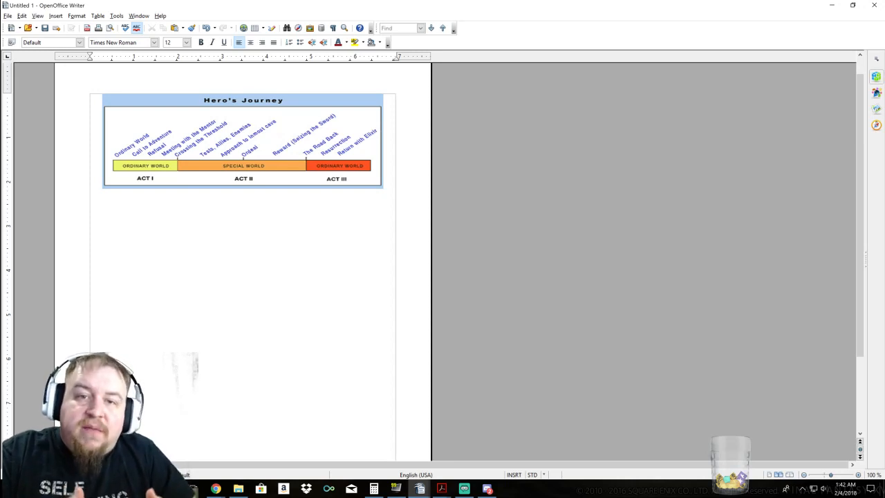
{"action": "left_click", "coordinate": [89, 200]}
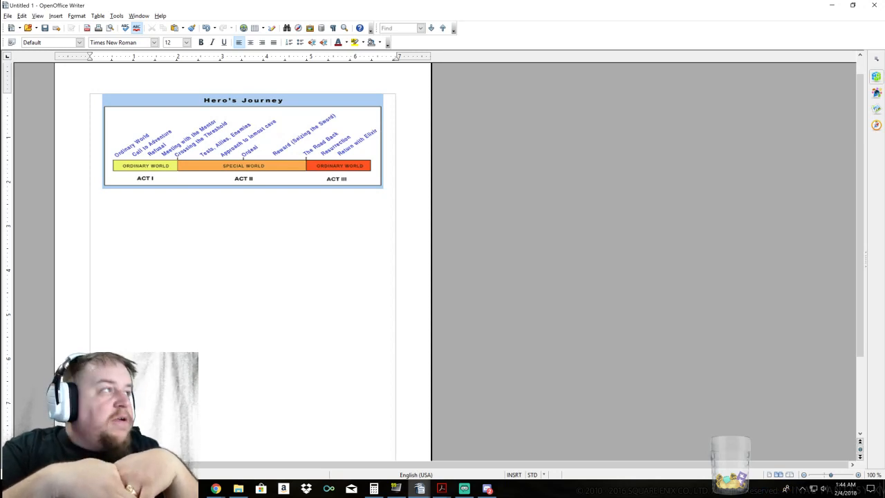
{"action": "left_click", "coordinate": [89, 201]}
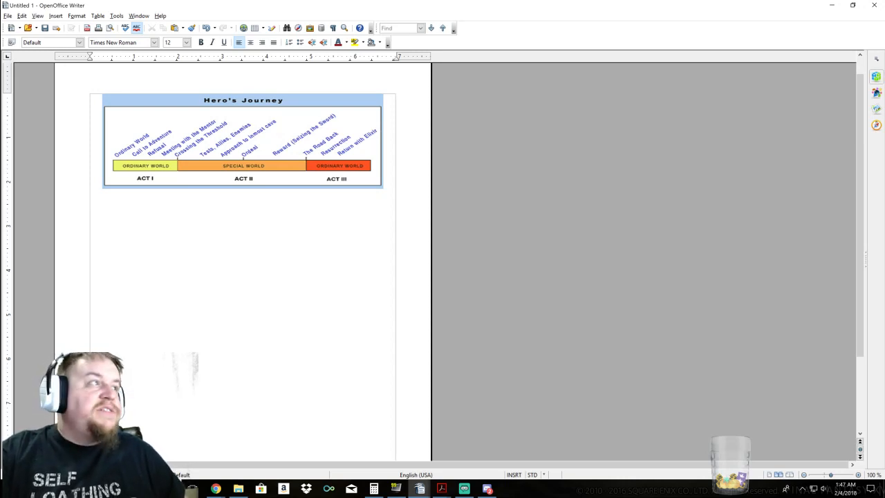
{"action": "left_click", "coordinate": [89, 201]}
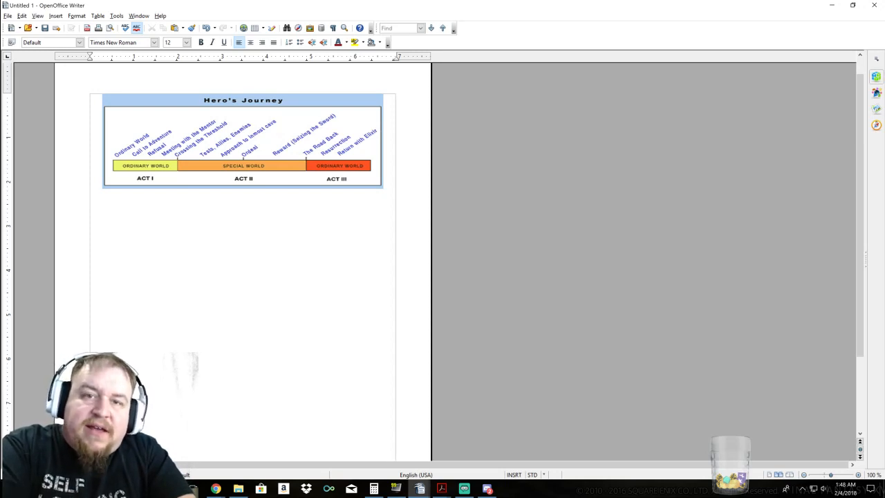
Place the Hero's Journey image at the top of the page
{"action": "left_click", "coordinate": [90, 201]}
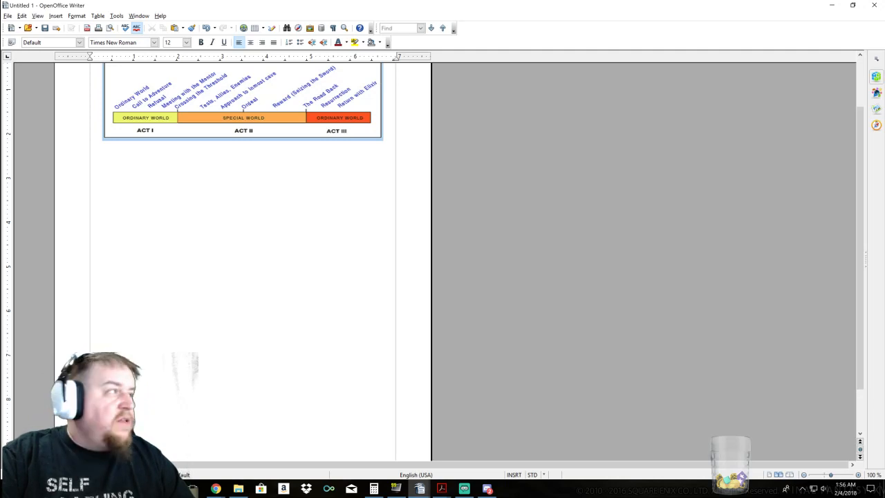
Type the outline lines *START, (Villain), *END and *Epilogue below the diagram
{"action": "type", "text": "*START"}
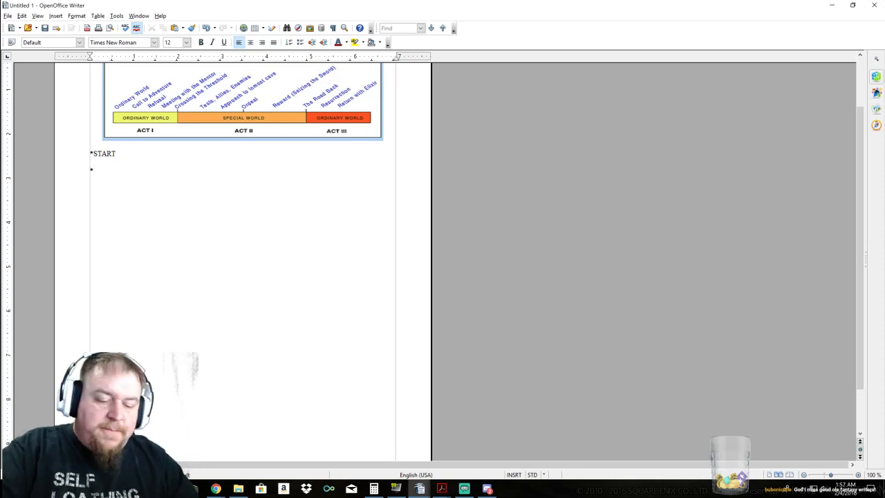
{"action": "type", "text": "(Villain)"}
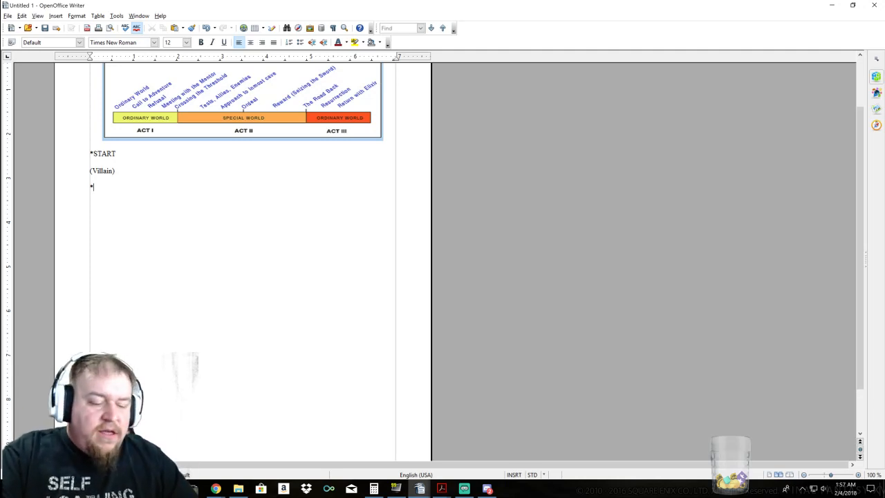
{"action": "type", "text": "END"}
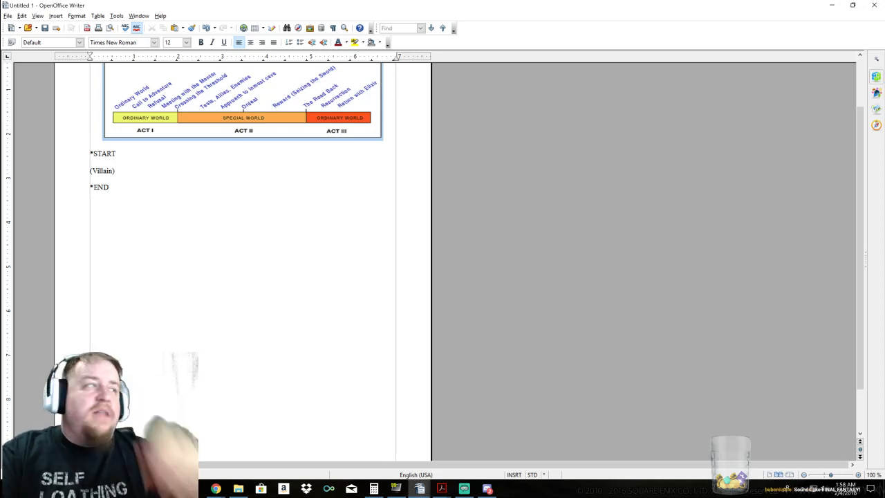
{"action": "type", "text": "*"}
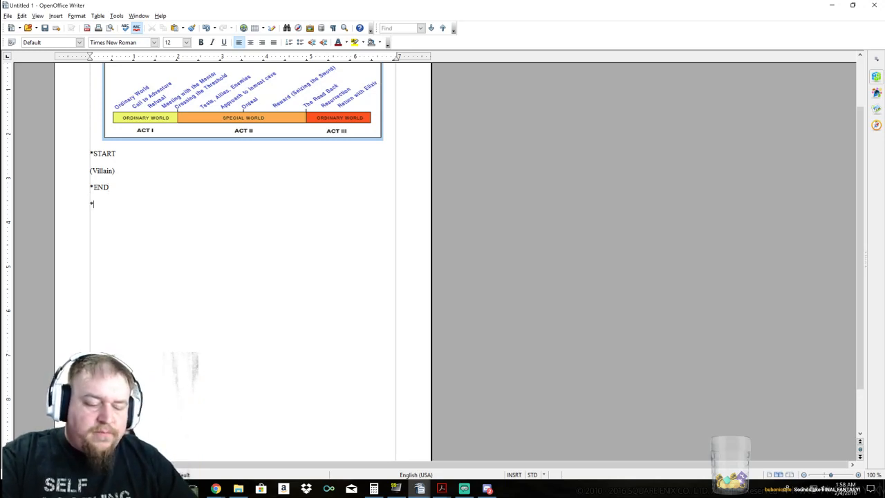
{"action": "type", "text": "Epilogue"}
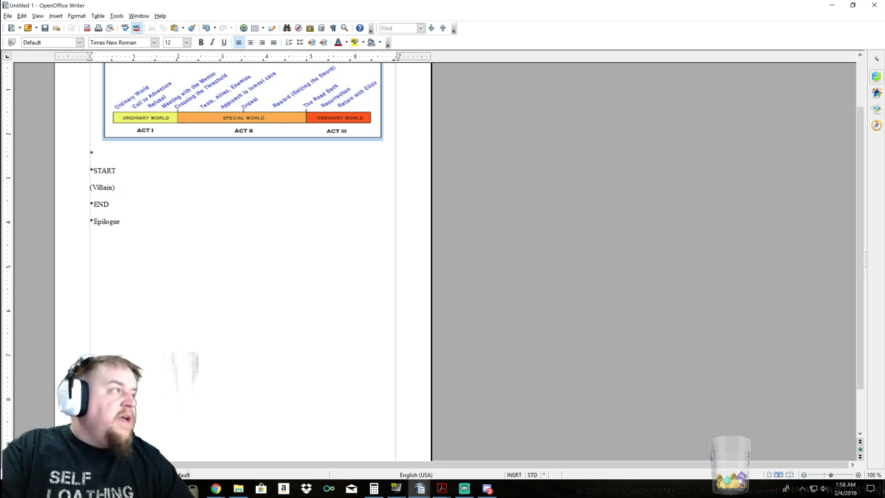
Type 'Prologue' on the blank starred line above *START
{"action": "type", "text": "P"}
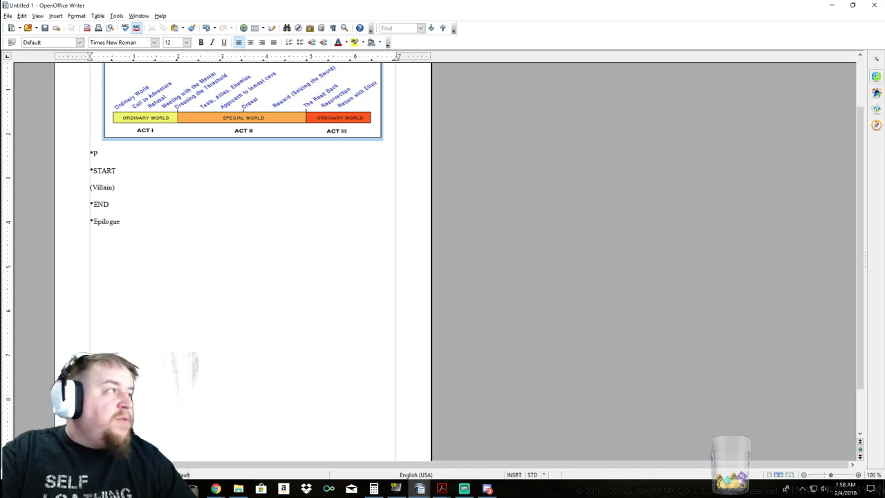
{"action": "type", "text": "rologue"}
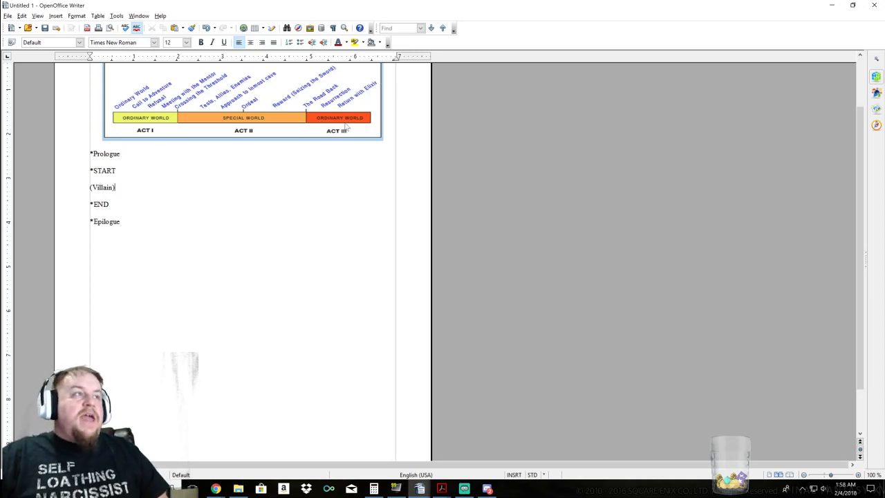
{"action": "mouse_move", "coordinate": [316, 114]}
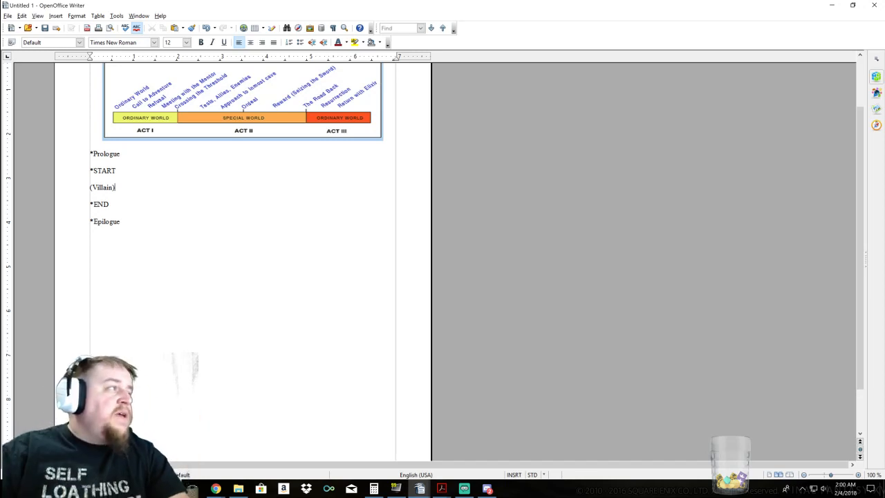
Select and delete the '(Villain)' placeholder line
{"action": "double_click", "coordinate": [101, 187]}
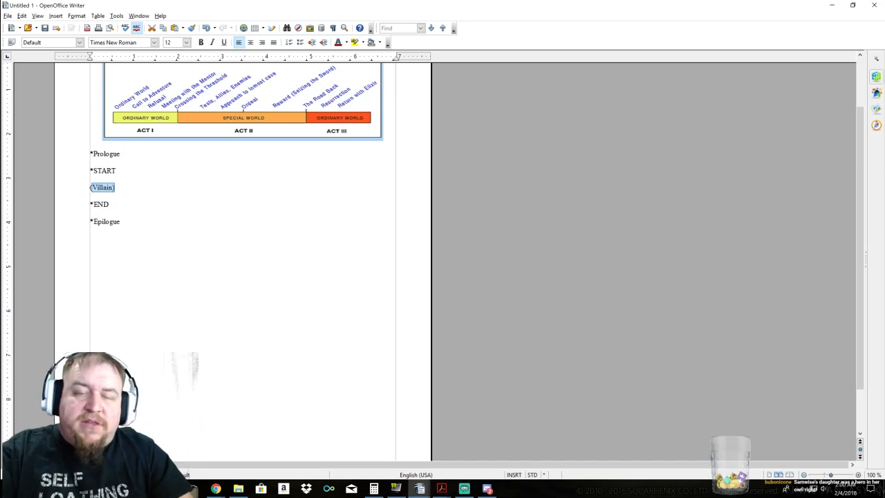
{"action": "key", "text": "Delete"}
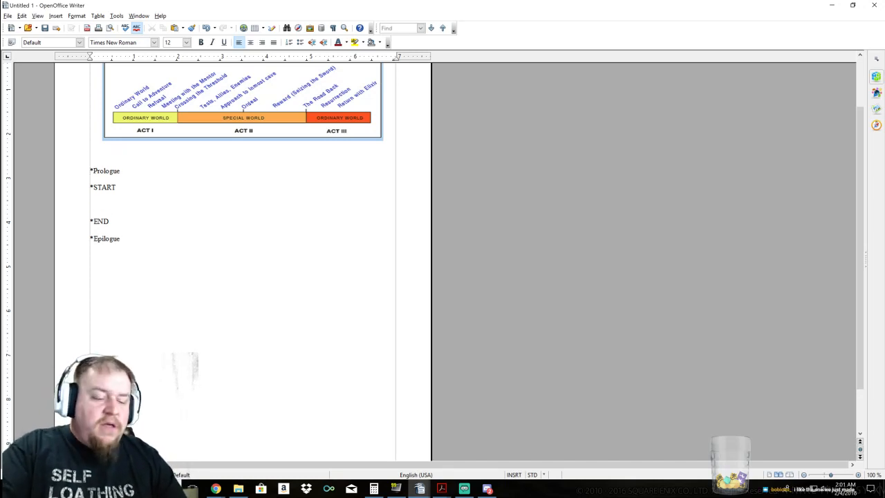
Type 'War' as a heading above *Prologue
{"action": "type", "text": "War"}
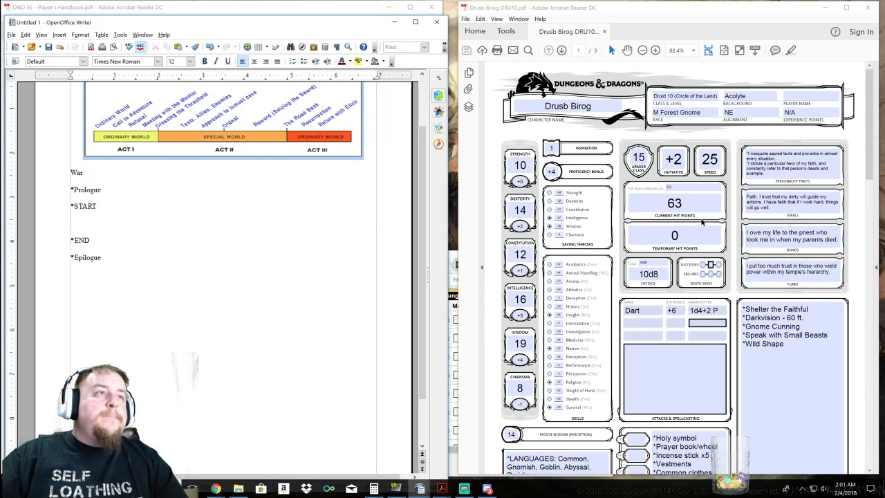
Scroll the document while preparing to bold and underline 'War'
{"action": "scroll", "scroll_direction": "down", "scroll_amount": 3}
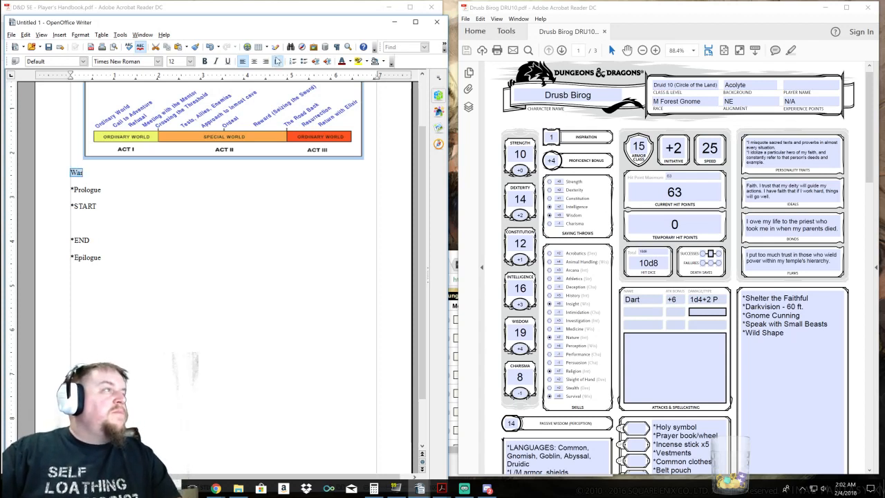
{"action": "mouse_move", "coordinate": [204, 62]}
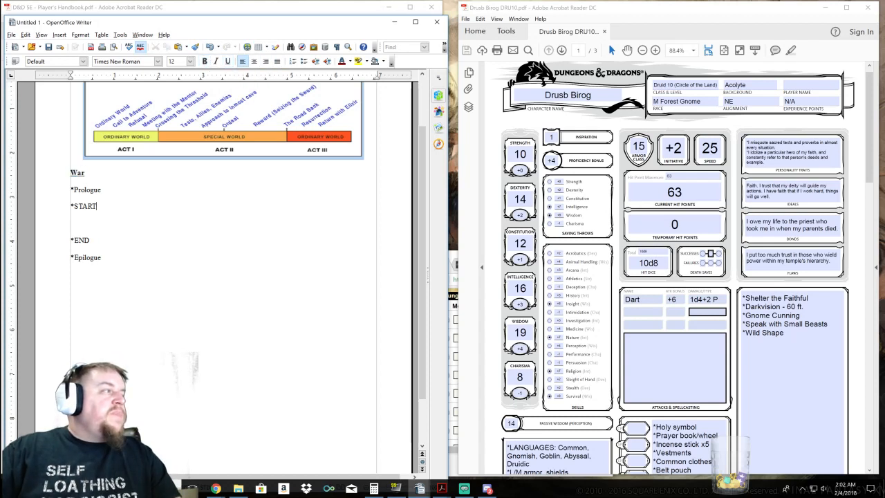
Label START '(peaceful)' and END '(great conflict)', adding a starred line between them
{"action": "type", "text": "(peaceful"}
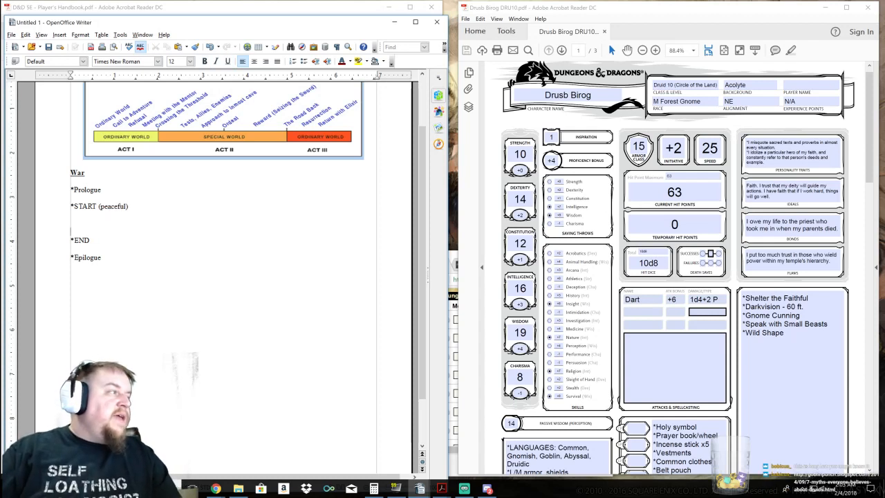
{"action": "type", "text": "("}
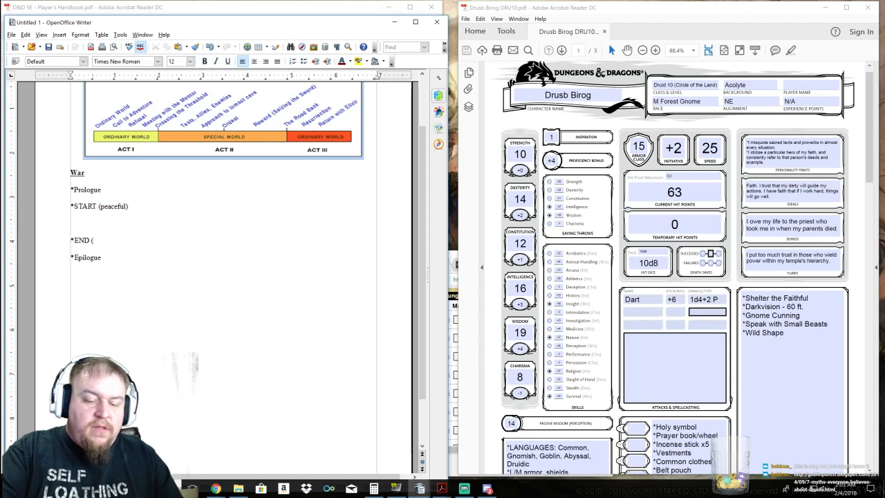
{"action": "type", "text": "grea"}
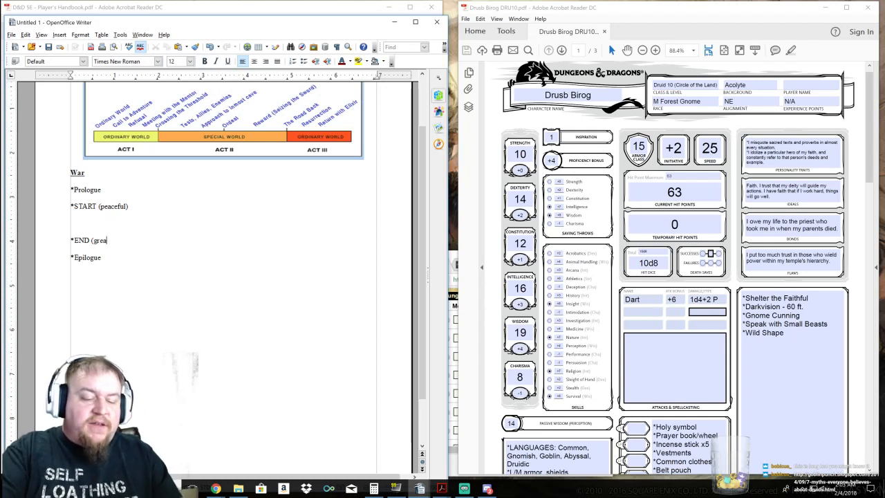
{"action": "type", "text": "conflict"}
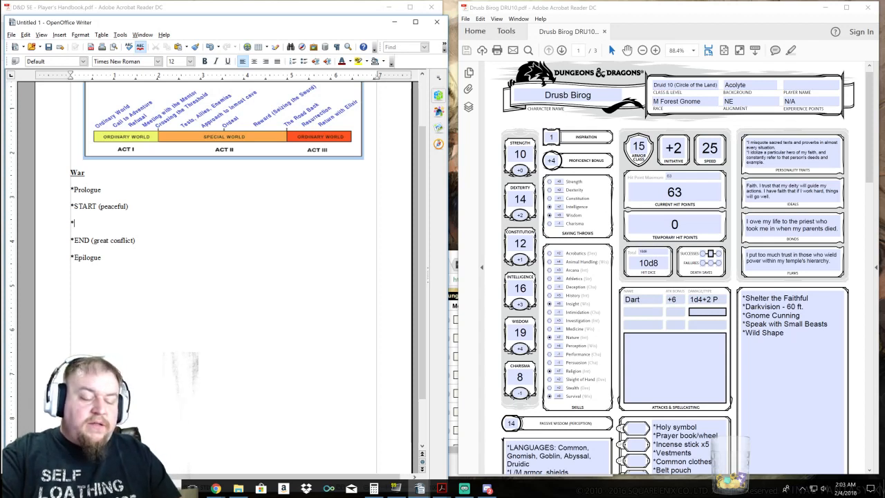
Type 'Turn towards the BBEG' on the empty point, with a starred line above
{"action": "type", "text": "Turn towards the BBE"}
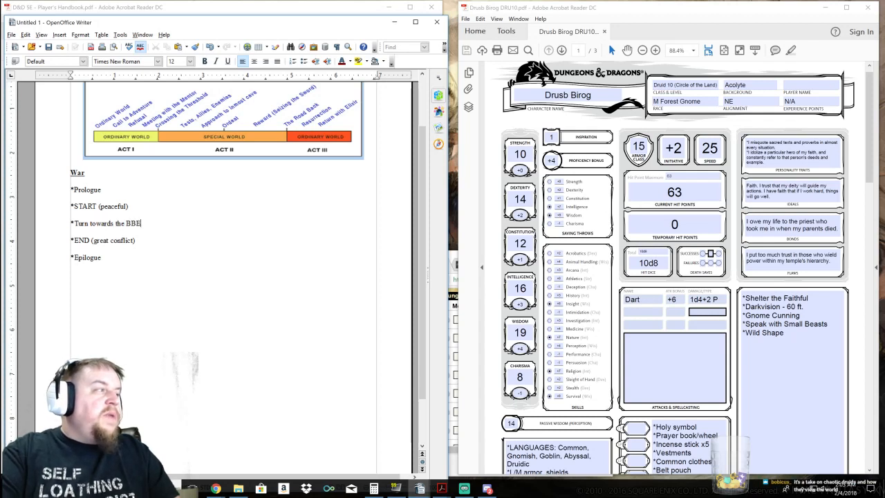
{"action": "type", "text": "G"}
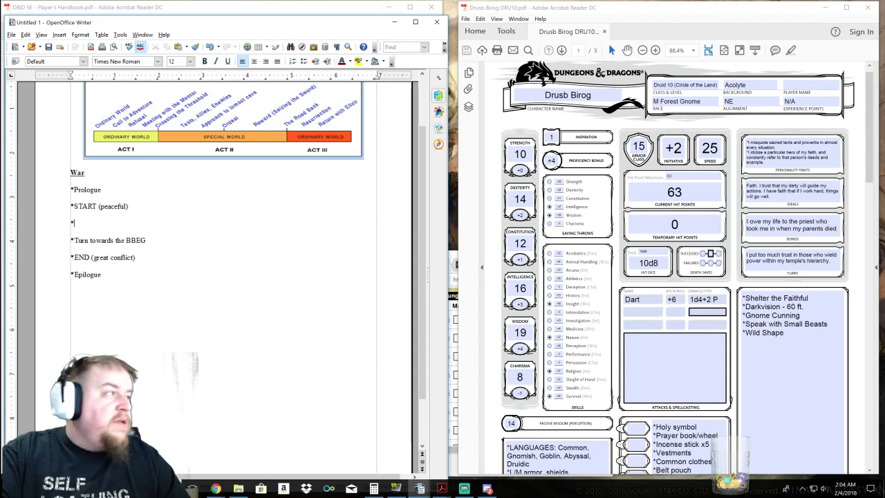
Add 'Run-in with the BBEG', append ', path of final conflict' to Turn, add starred line
{"action": "type", "text": "Run-in with the BBEG"}
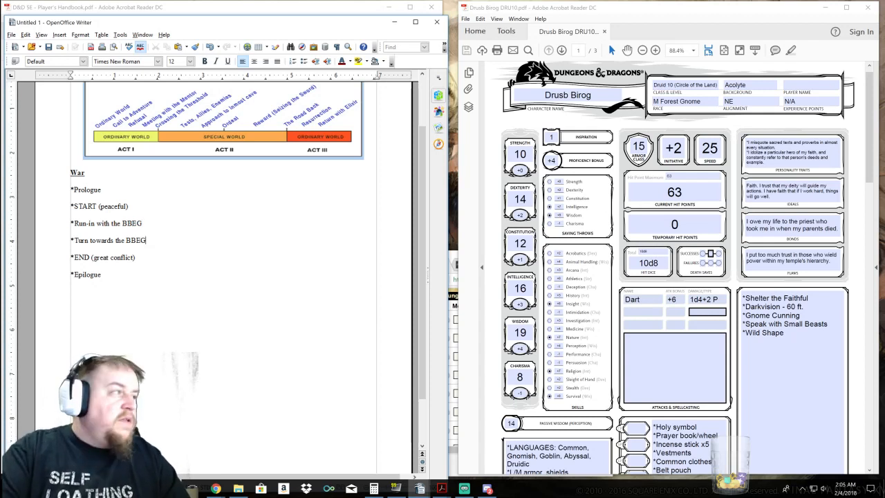
{"action": "type", "text": ", path of final conf"}
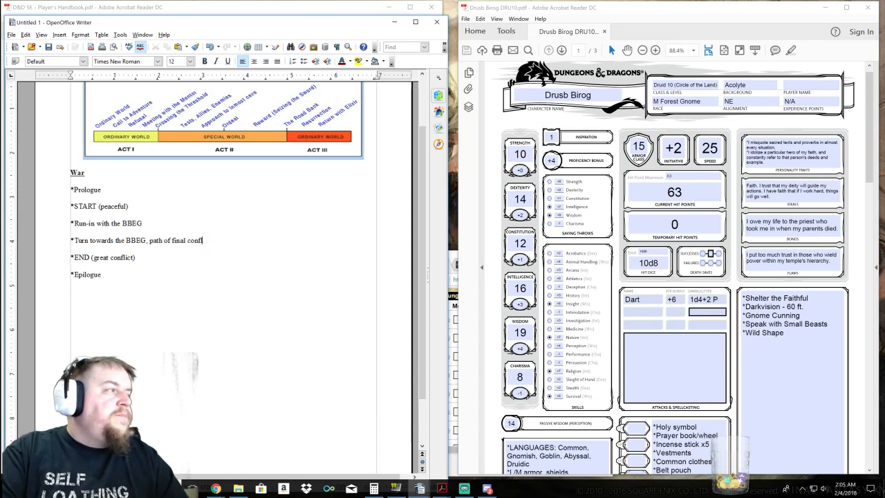
{"action": "type", "text": "lict"}
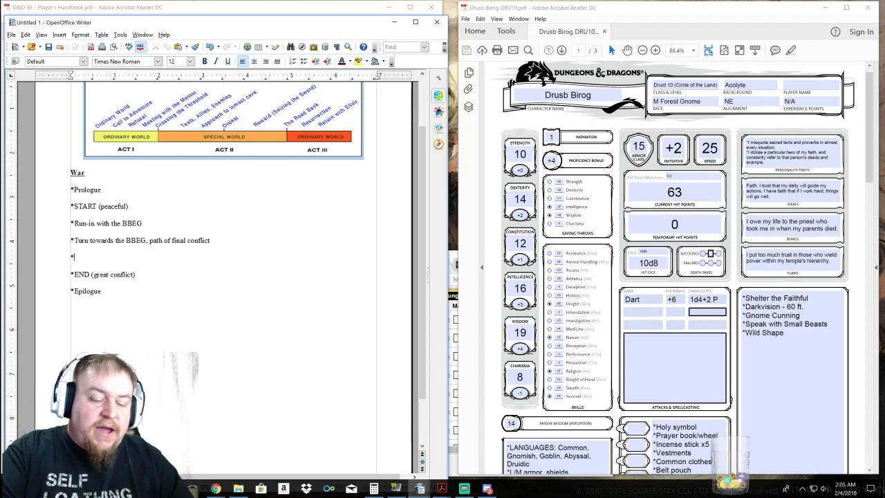
Fill the empty starred line above *END with 'Great alliance, force, maguffin'
{"action": "type", "text": "Great a"}
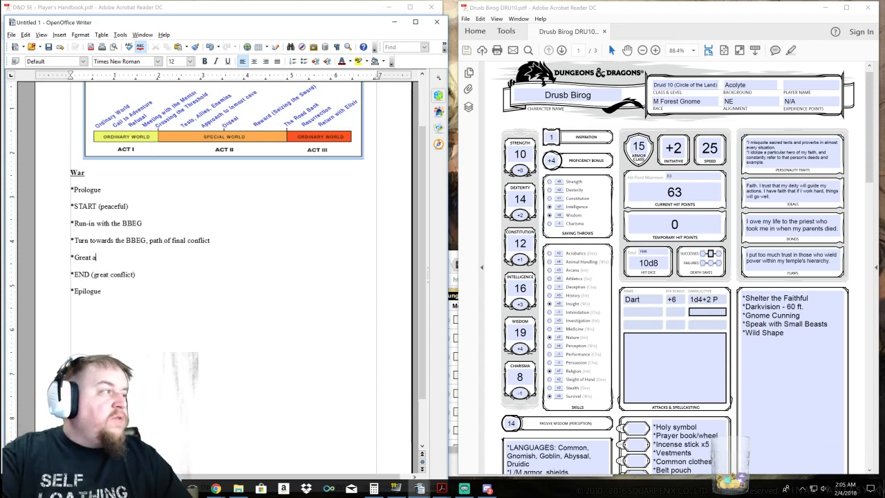
{"action": "type", "text": "lliance, force, maguffin"}
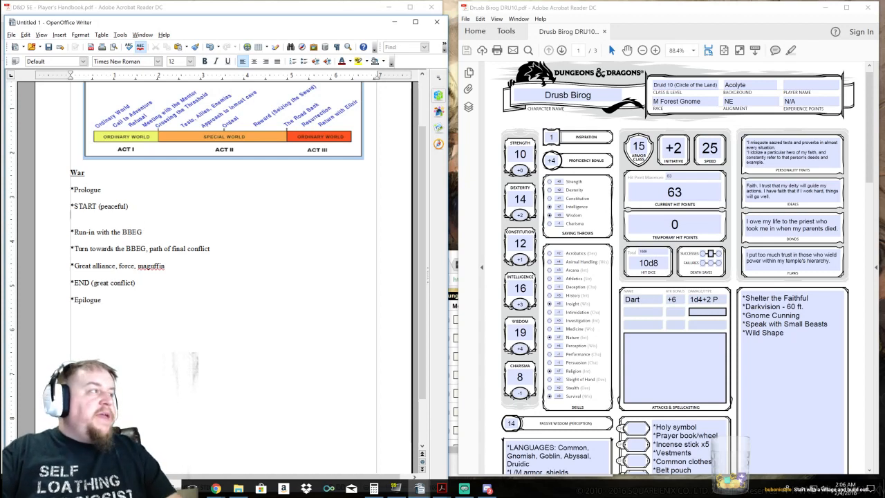
Insert the beat 'First contact with evil influence' right after *START (peaceful)
{"action": "key", "text": "Return"}
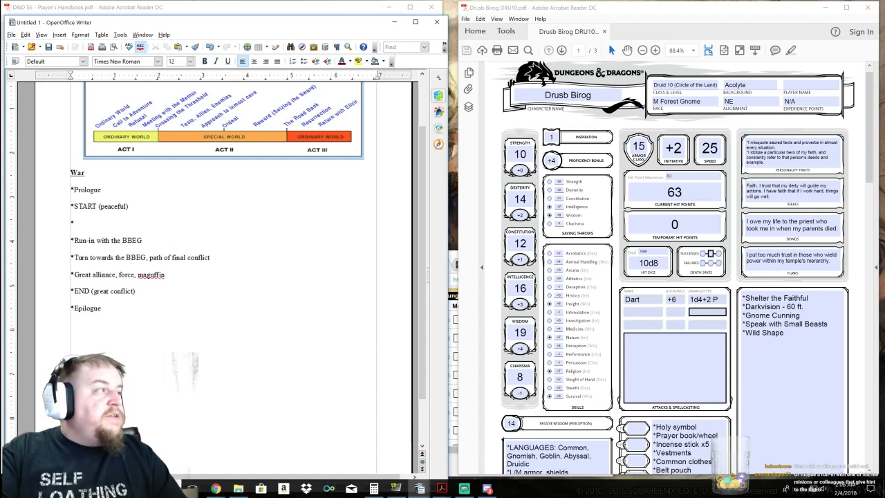
{"action": "type", "text": "First contact with evil infl"}
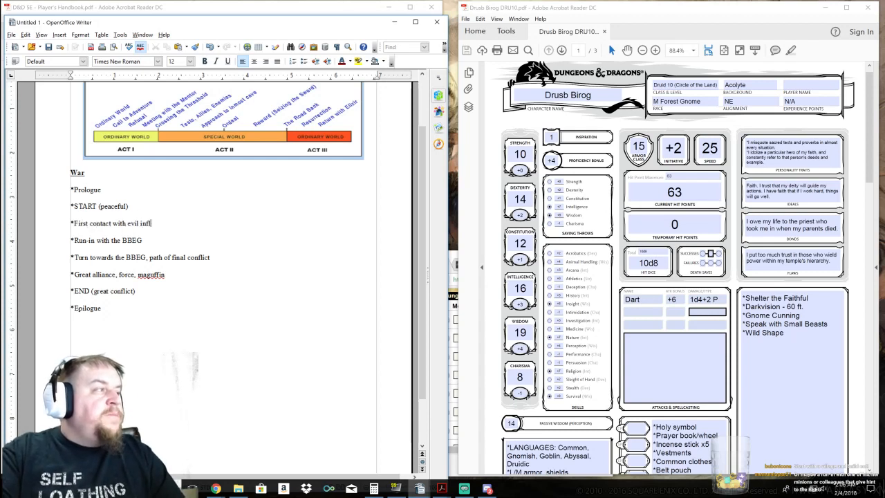
{"action": "type", "text": "uence"}
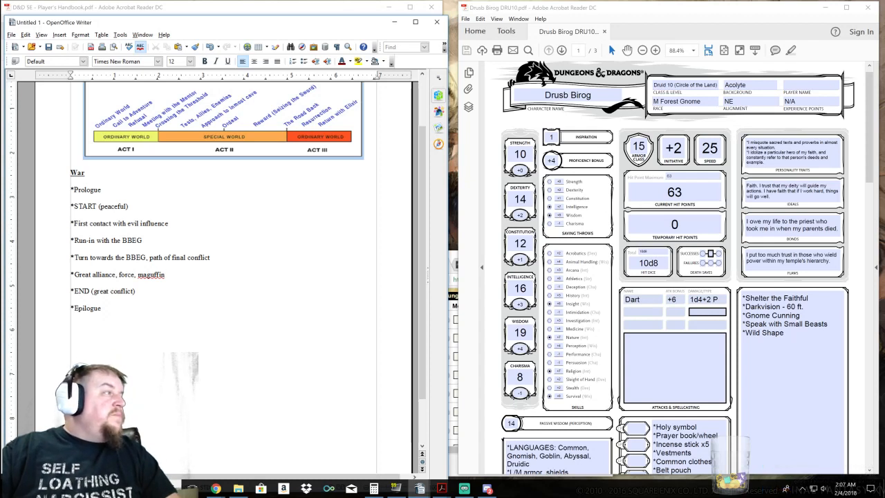
Delete the Prologue line and add extra asterisks to rank the middle beats
{"action": "double_click", "coordinate": [85, 190]}
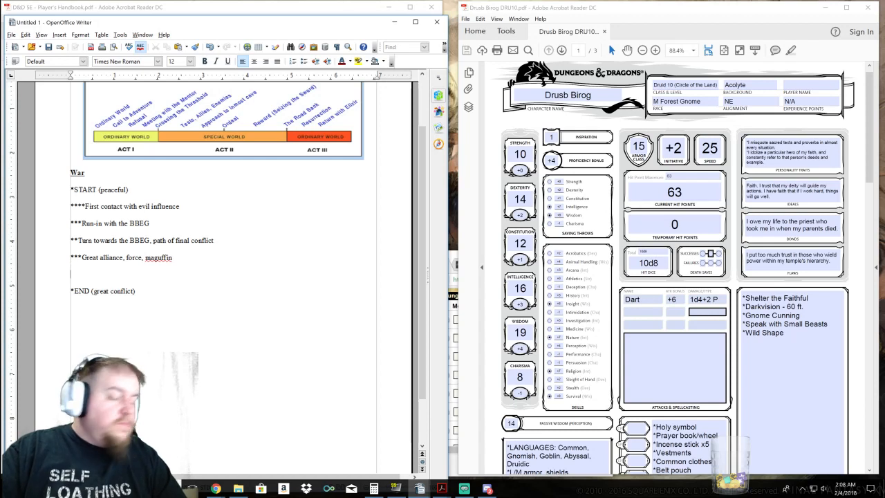
{"action": "type", "text": "****"}
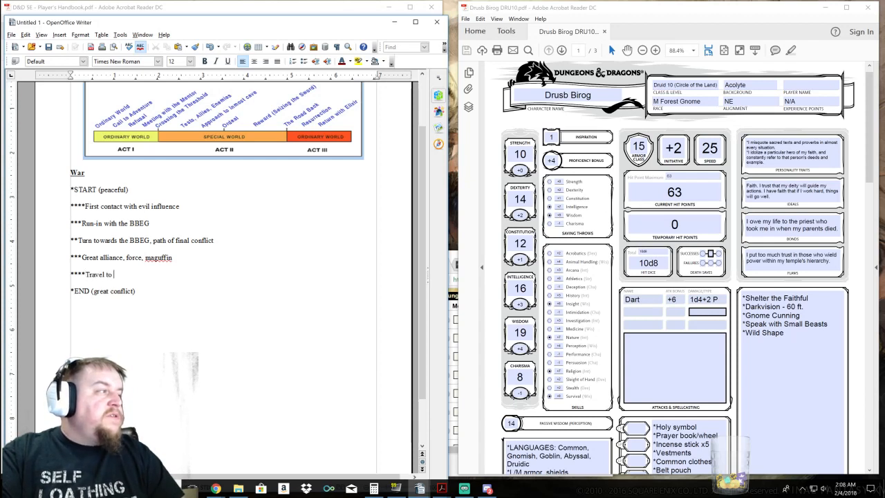
Write '****Travel to enemy territory' above END and begin a five-star line after START
{"action": "type", "text": "enemy"}
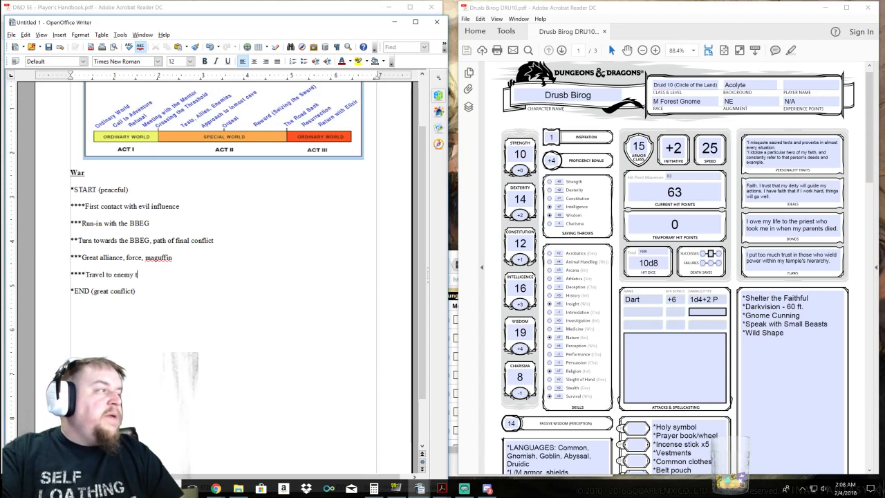
{"action": "type", "text": "territory"}
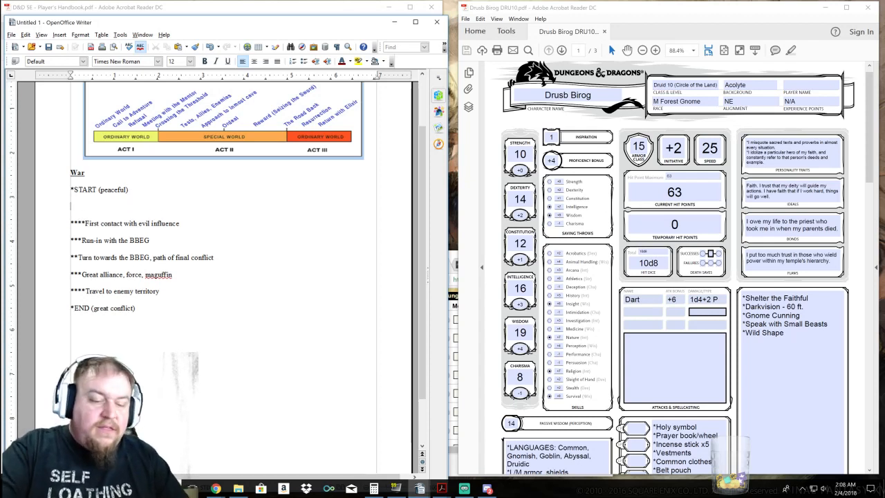
{"action": "type", "text": "*****"}
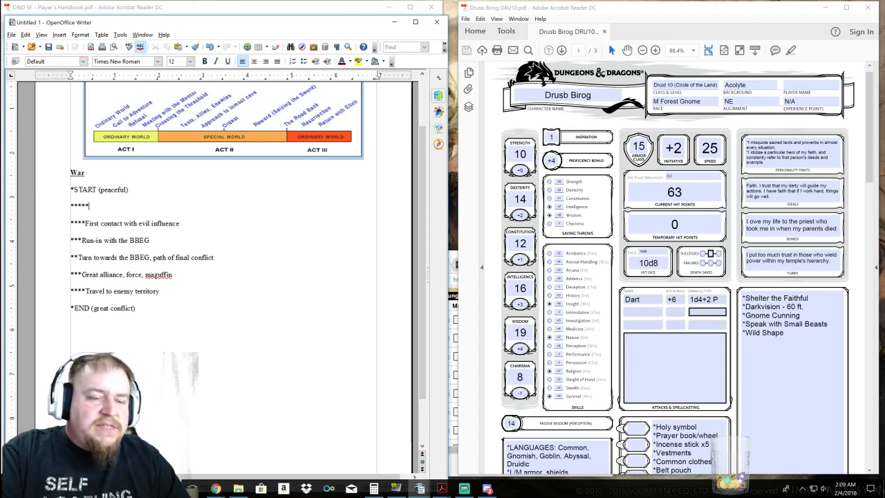
Write '*****Routine business, something "normal" goes wrong' beneath START
{"action": "type", "text": "Routine business, something “"}
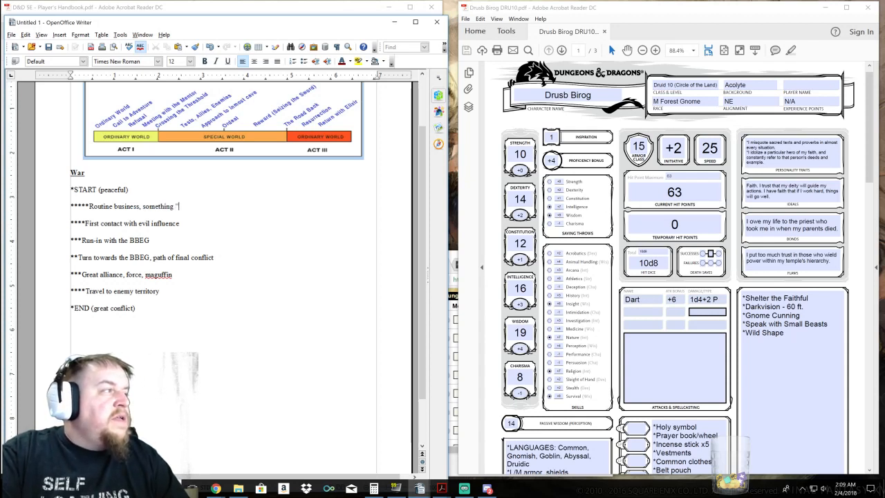
{"action": "type", "text": "normal”"}
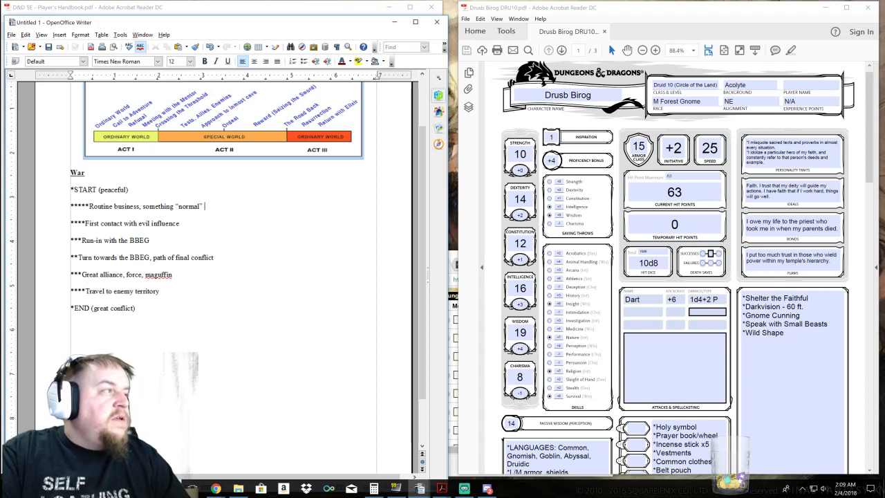
{"action": "type", "text": "goes wrong"}
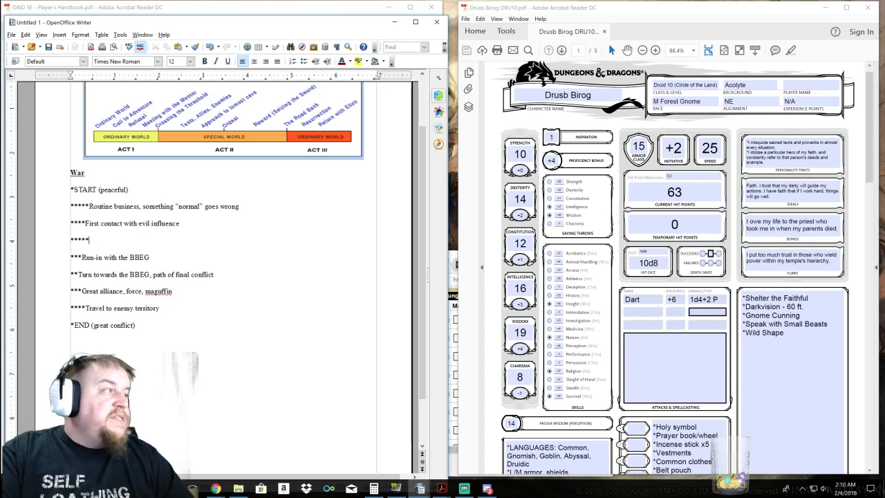
Write '*****Introduce sub-boss, or regional influence's post' under First contact
{"action": "type", "text": "Introduce sub-"}
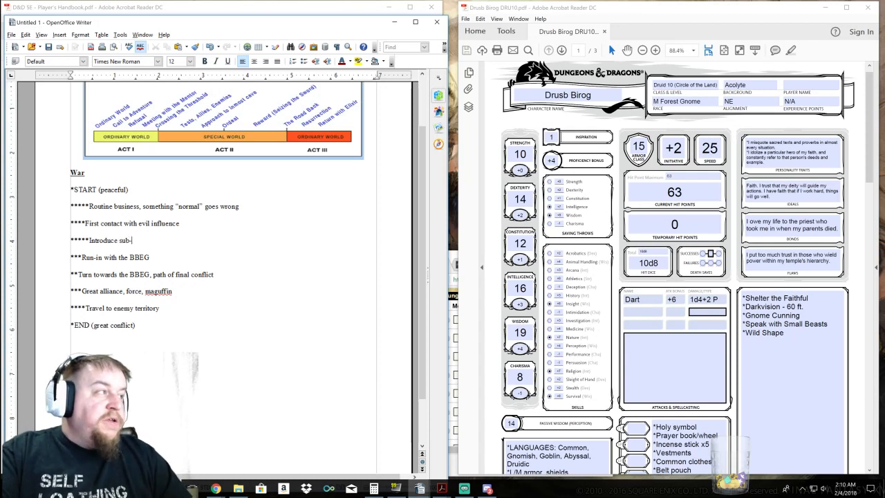
{"action": "type", "text": "boss, or regional influenc"}
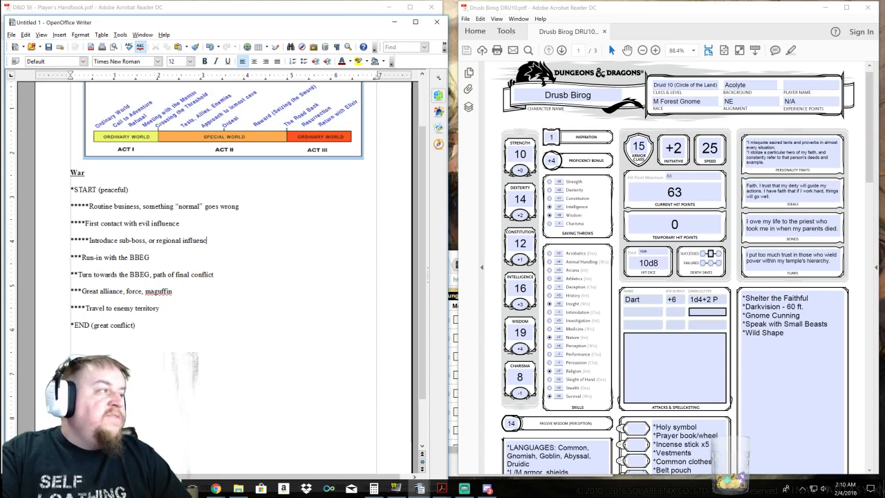
{"action": "type", "text": "e's"}
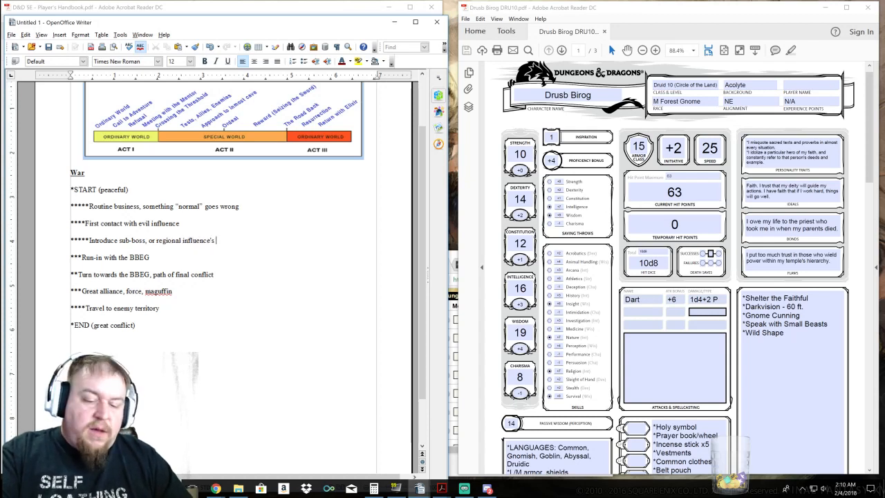
{"action": "type", "text": "post"}
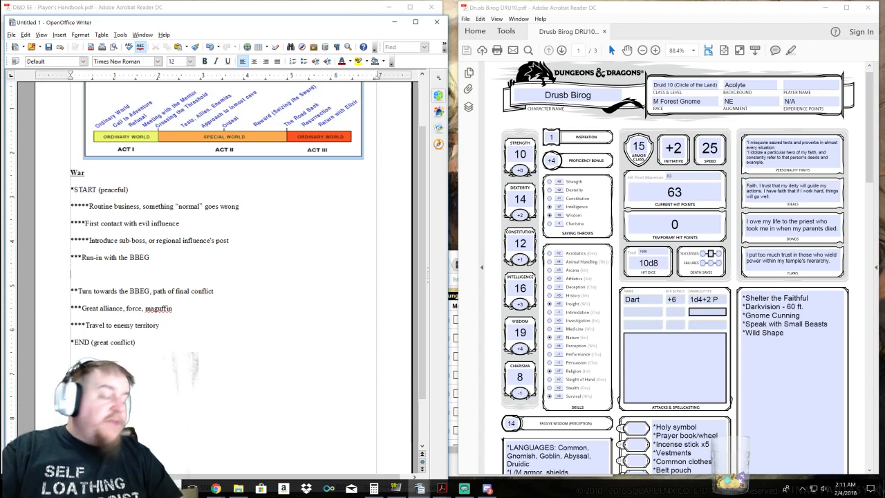
Type ***** on the blank line under ***Run-in with the BBEG
{"action": "type", "text": "*****"}
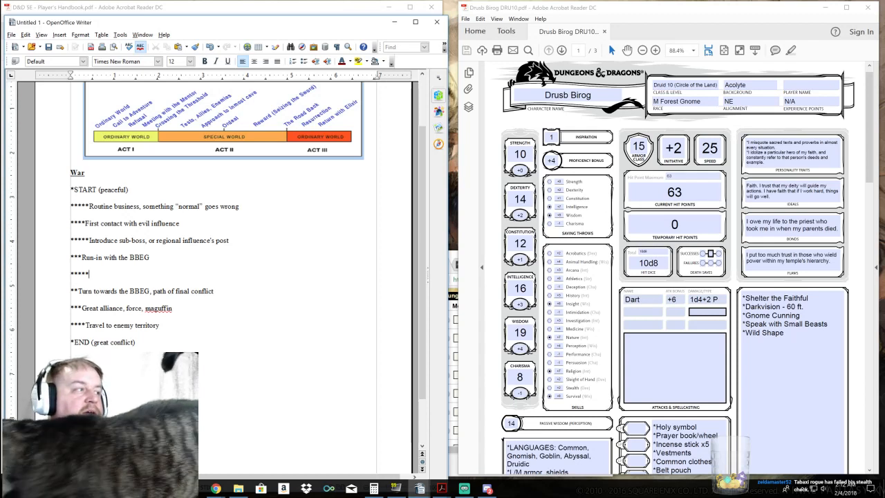
Type 'Spread word of the dangers present' after the five asterisks
{"action": "type", "text": "s"}
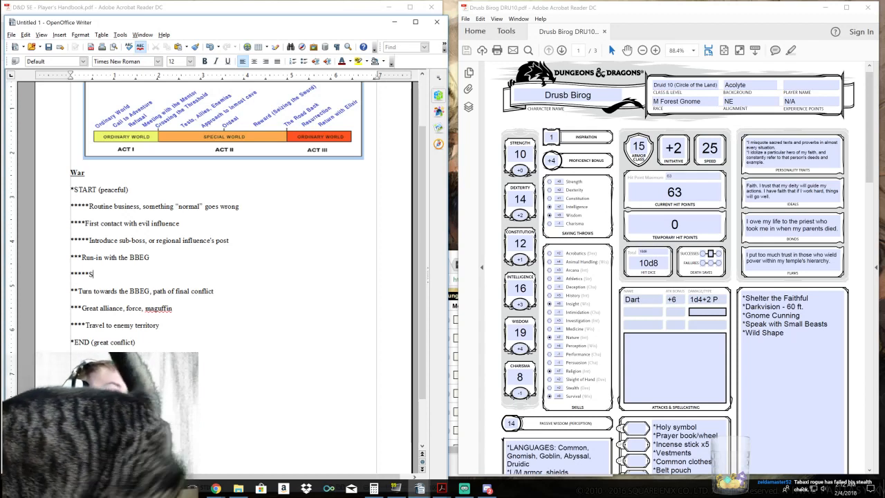
{"action": "type", "text": "pread word of the dangers present"}
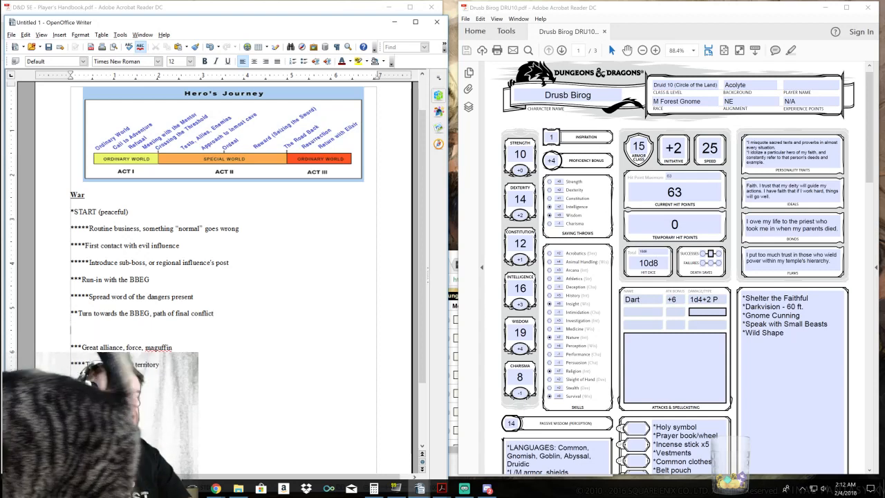
Add '*****Learn of resources available' after Turn towards and 'Conflict, negotiation, travelogue' after Great alliance
{"action": "type", "text": "****"}
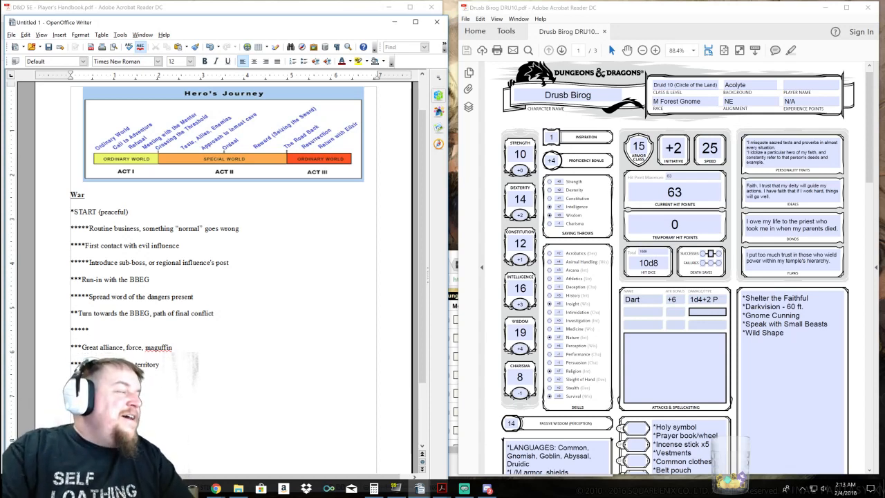
{"action": "type", "text": "Le"}
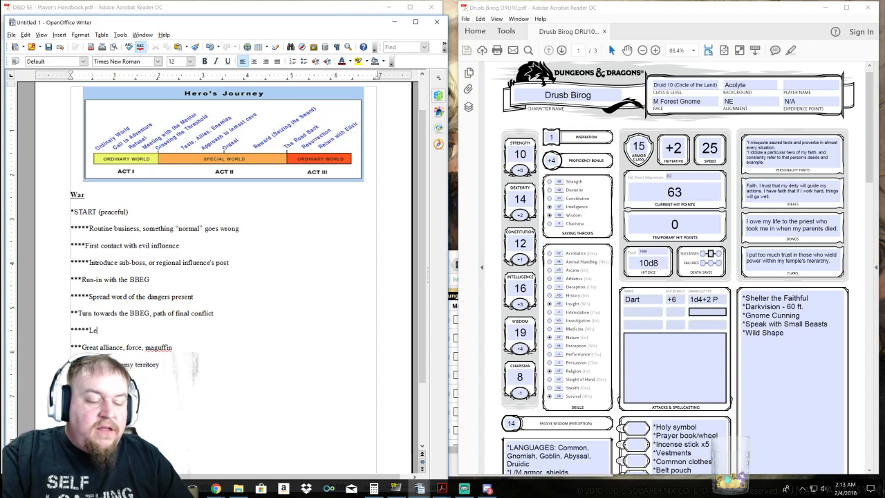
{"action": "type", "text": "arn of resources available"}
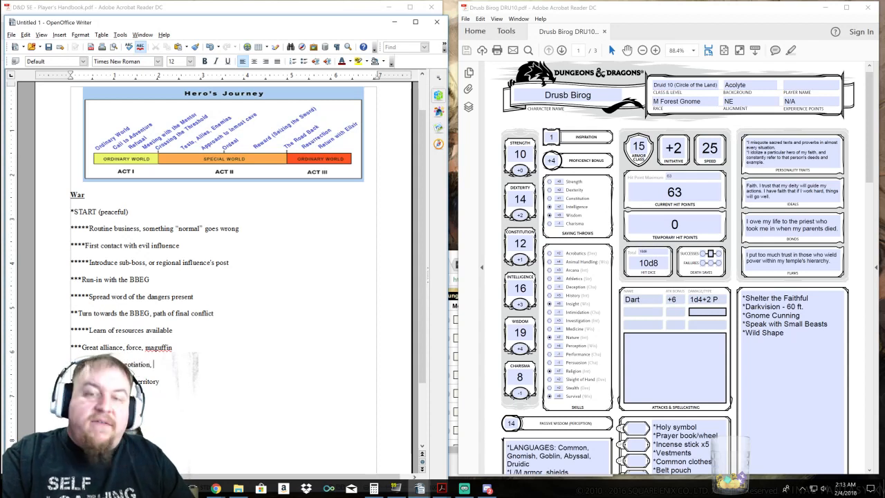
{"action": "type", "text": "travelogue"}
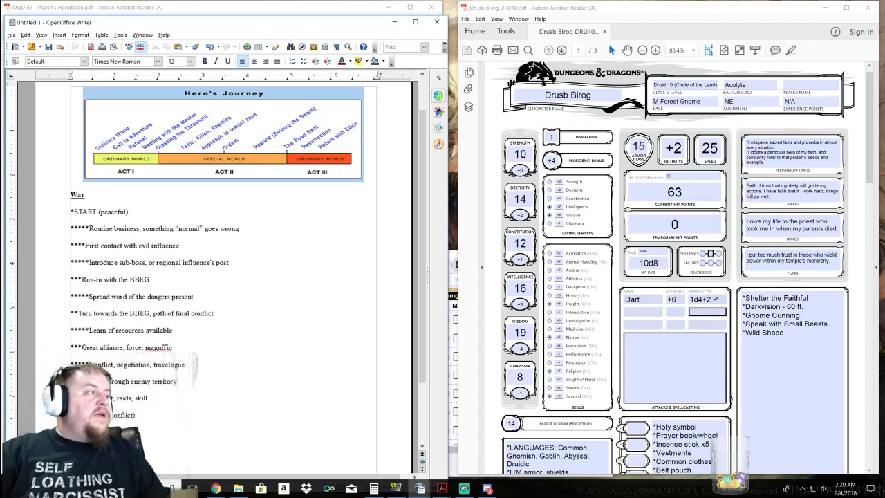
{"action": "triple_click", "coordinate": [163, 229]}
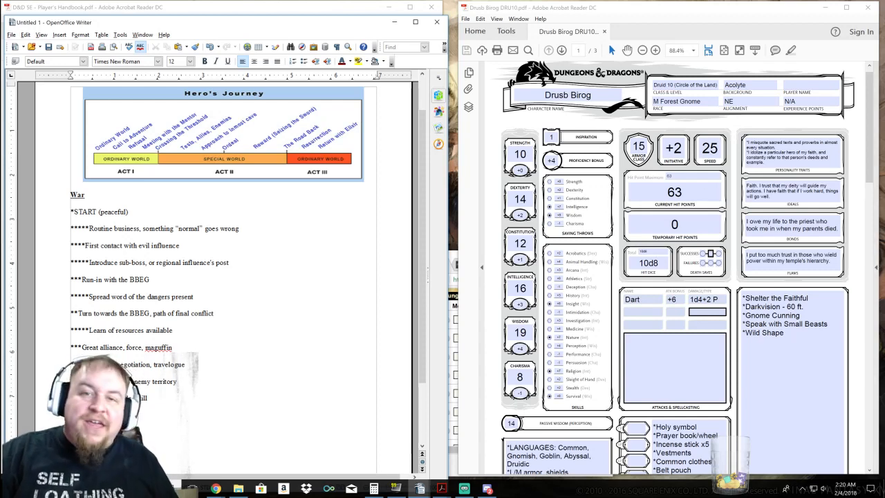
{"action": "scroll", "scroll_direction": "down", "scroll_amount": 3}
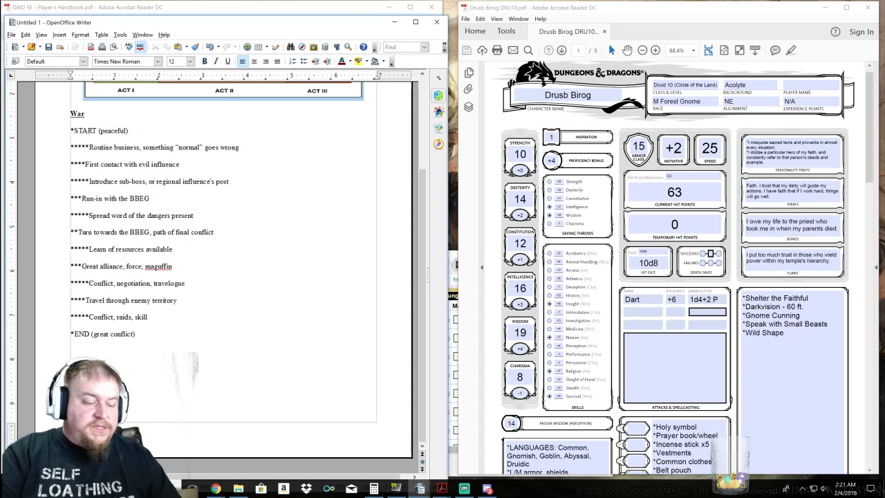
{"action": "scroll", "scroll_direction": "down", "scroll_amount": 3}
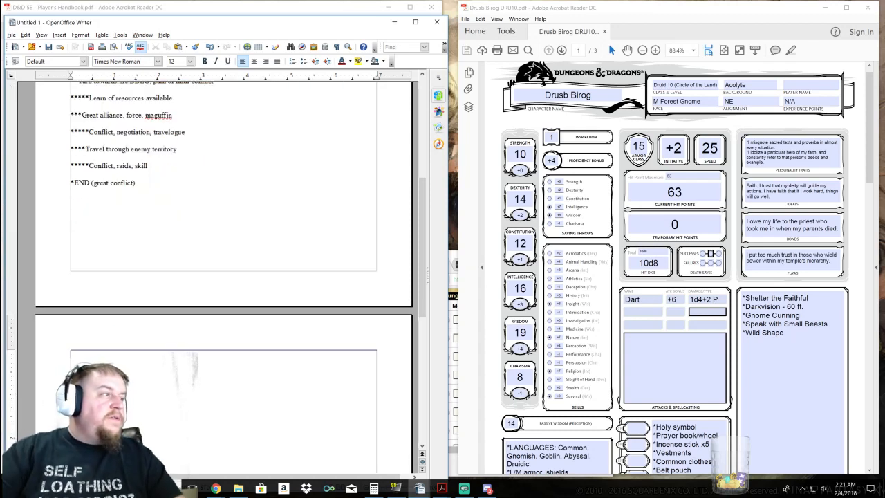
{"action": "scroll", "scroll_direction": "down", "scroll_amount": 3}
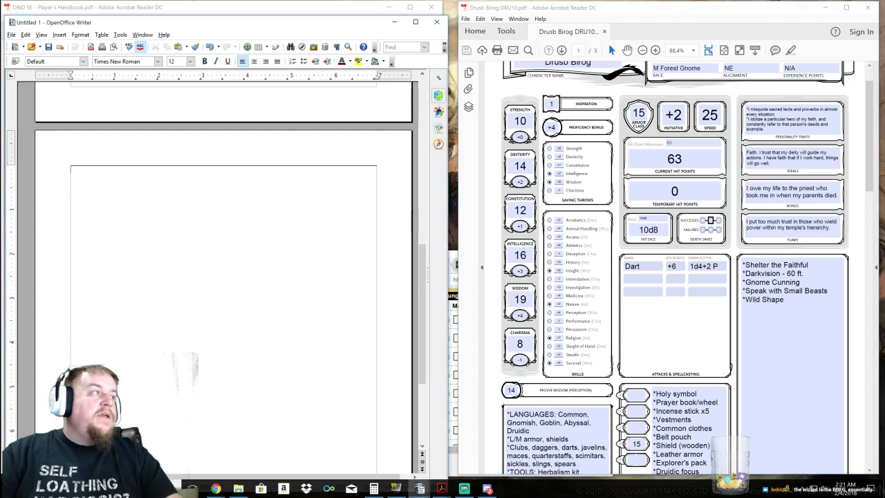
Start the backstory list: gnome born to gnomes, parents die (somehow), child adopted
{"action": "type", "text": "Gnome"}
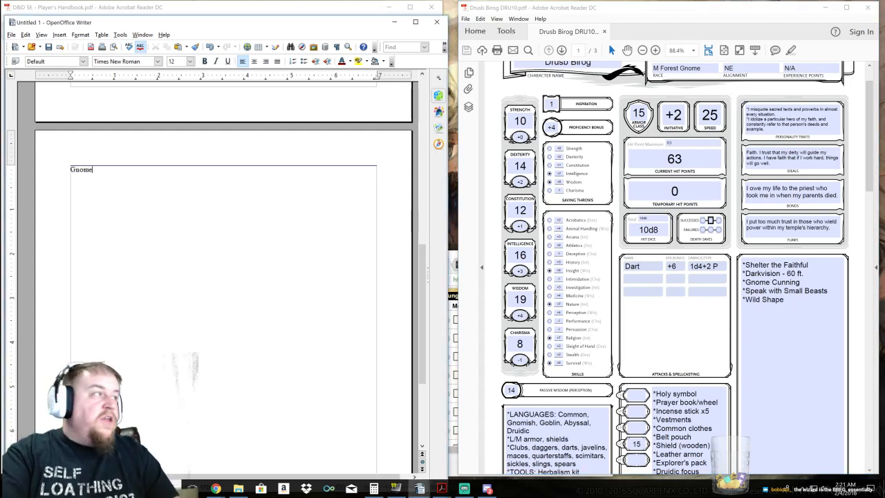
{"action": "type", "text": "born to gnome parents"}
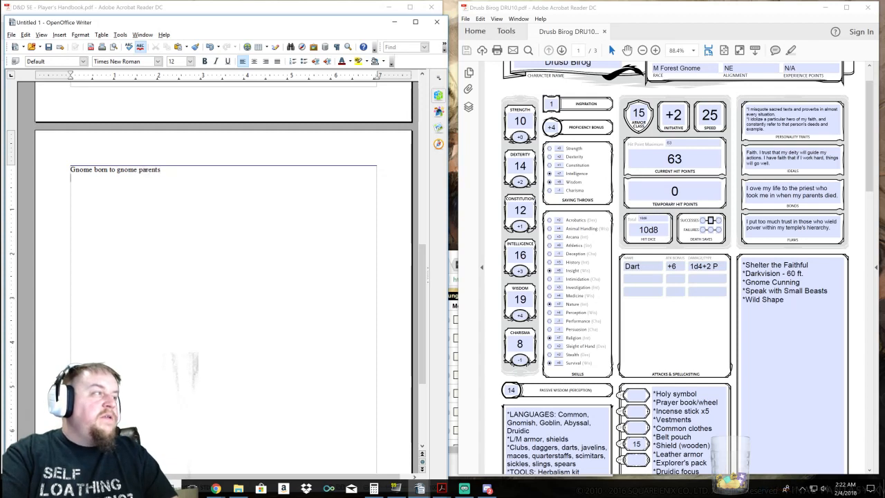
{"action": "type", "text": "Parents die"}
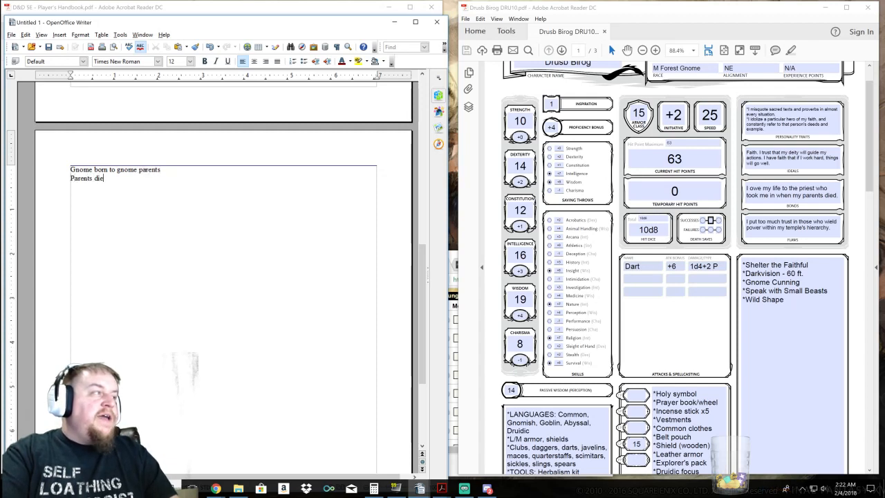
{"action": "type", "text": "(somehow)"}
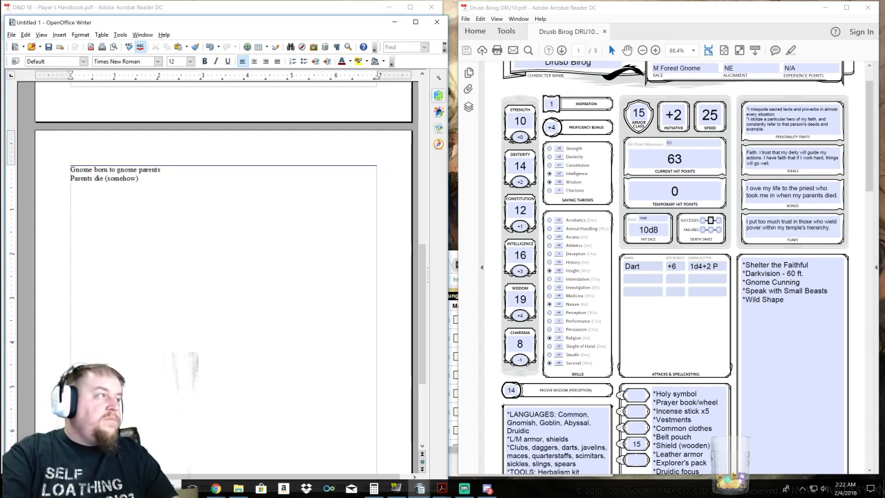
{"action": "type", "text": "C"}
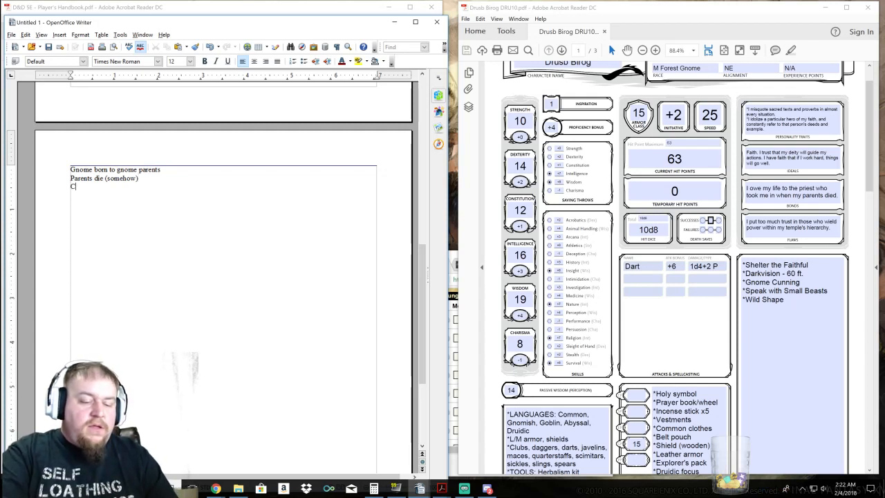
{"action": "type", "text": "hild adopted by gobbos"}
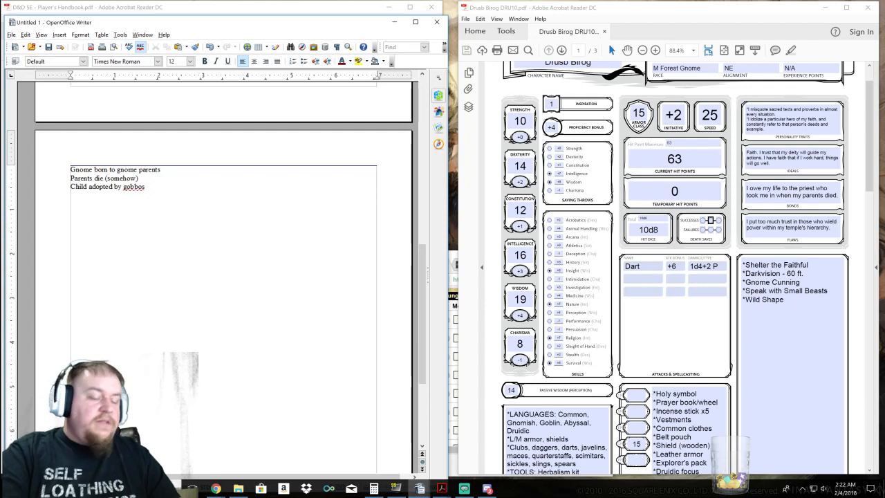
Add the line 'Raised by them, becomes acolyte of goblin druid'
{"action": "type", "text": "Liv"}
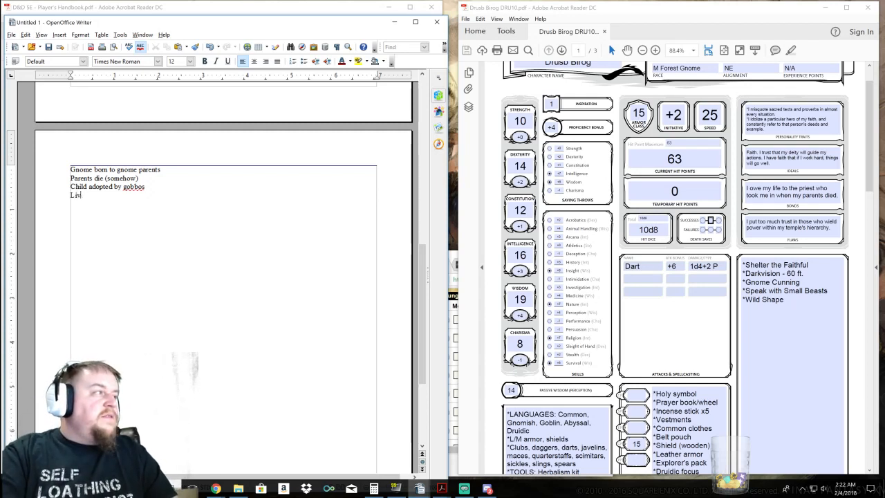
{"action": "type", "text": "Raised"}
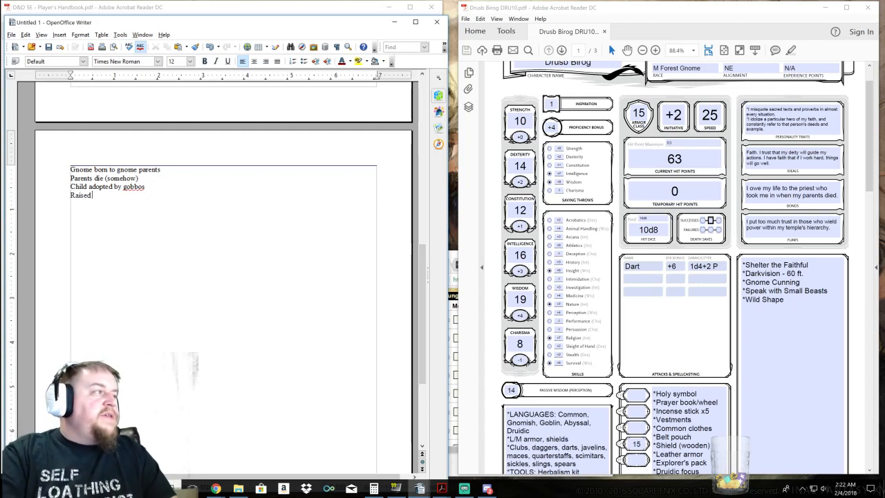
{"action": "type", "text": "by them"}
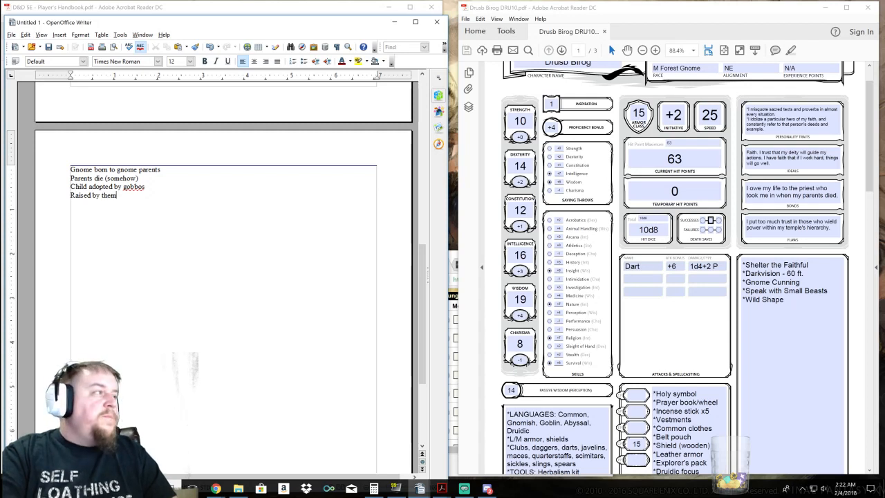
{"action": "type", "text": ", becomes a"}
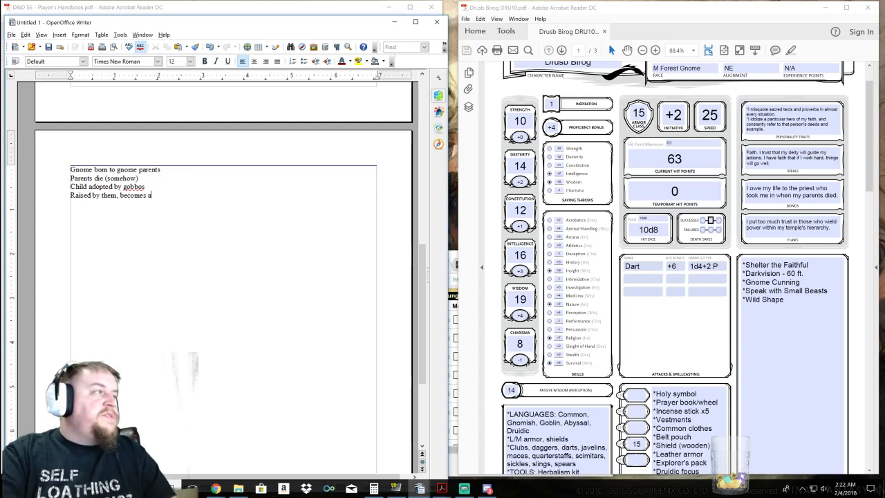
{"action": "type", "text": "colyte of"}
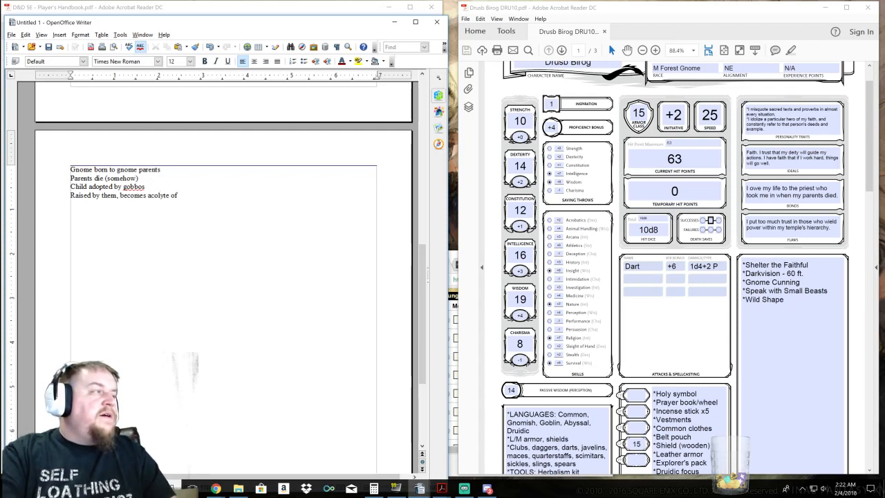
{"action": "type", "text": "of"}
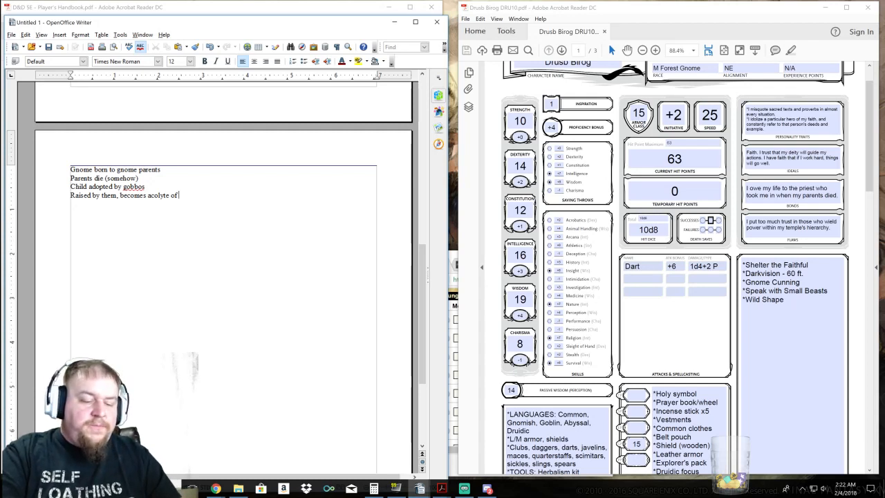
{"action": "type", "text": "goblin druid"}
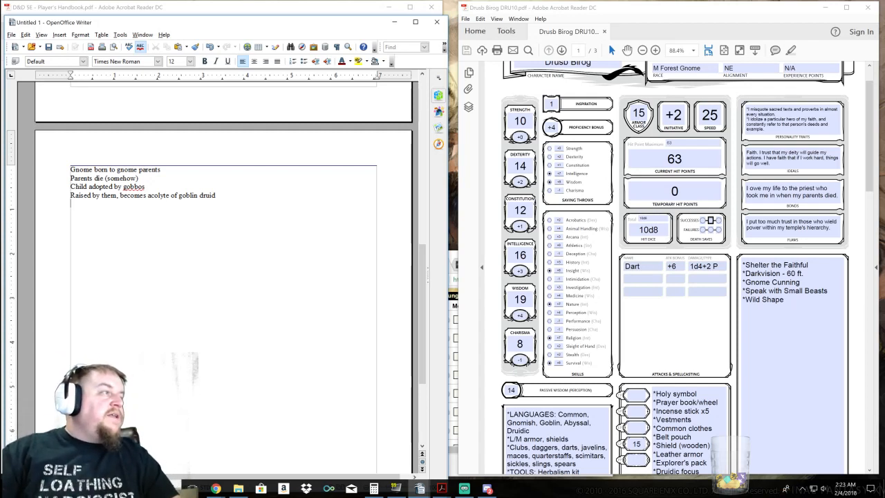
Replace 'druid' with 'shaman (nature cleric?)' in the goblin backstory line
{"action": "double_click", "coordinate": [206, 195]}
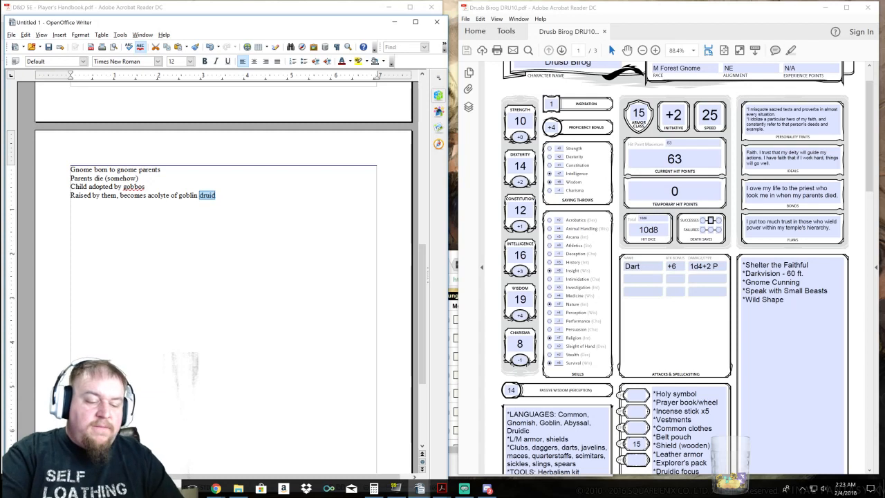
{"action": "type", "text": "shaman ("}
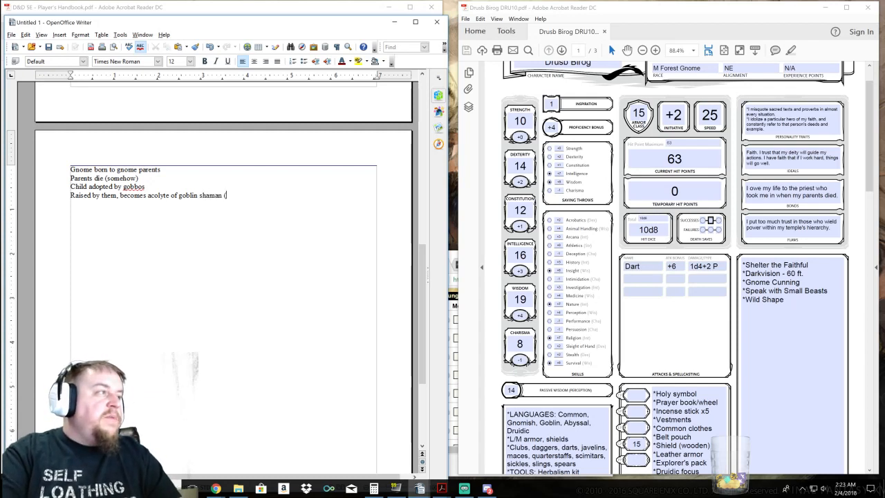
{"action": "type", "text": "nature cleric"}
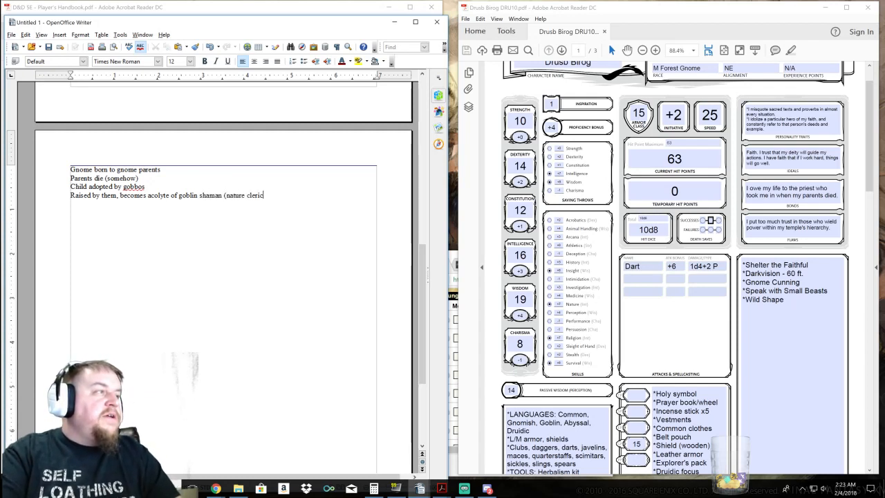
{"action": "type", "text": "?)"}
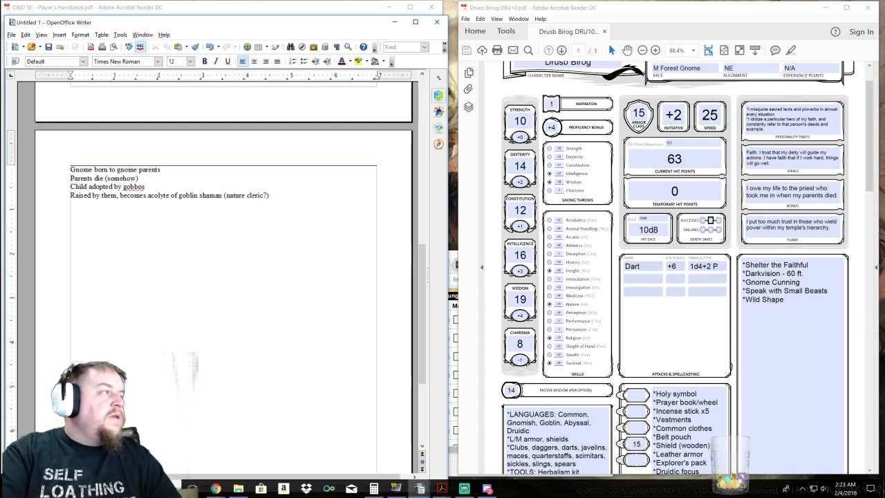
Add the line 'Apprentice to druid in the warrens who serves the head shaman'
{"action": "type", "text": "Apprentice to"}
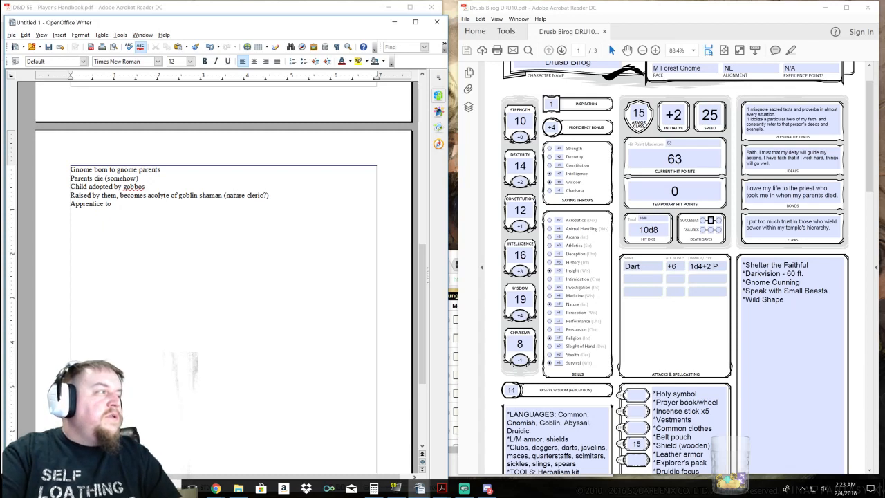
{"action": "type", "text": "druid"}
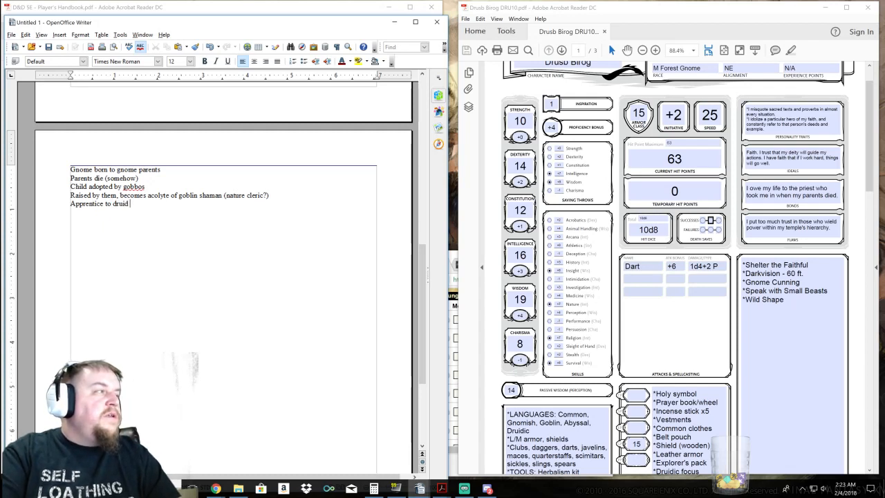
{"action": "type", "text": "in the warrens who serves t"}
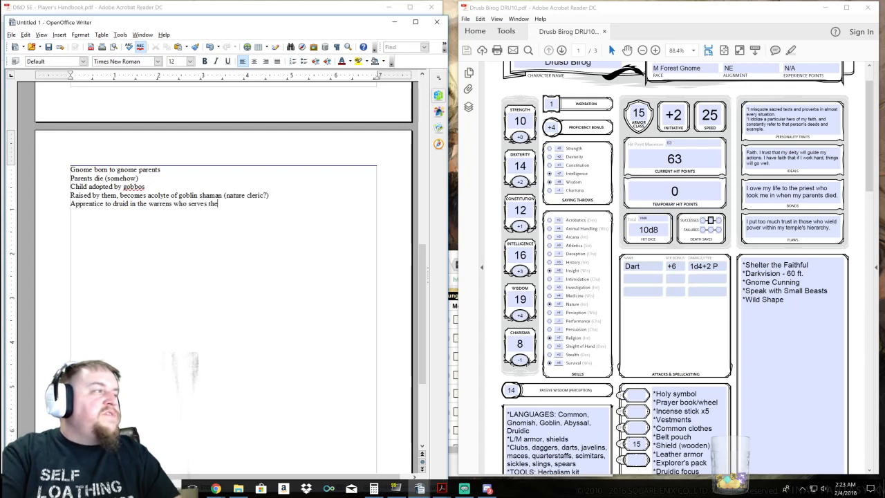
{"action": "type", "text": "head shaman"}
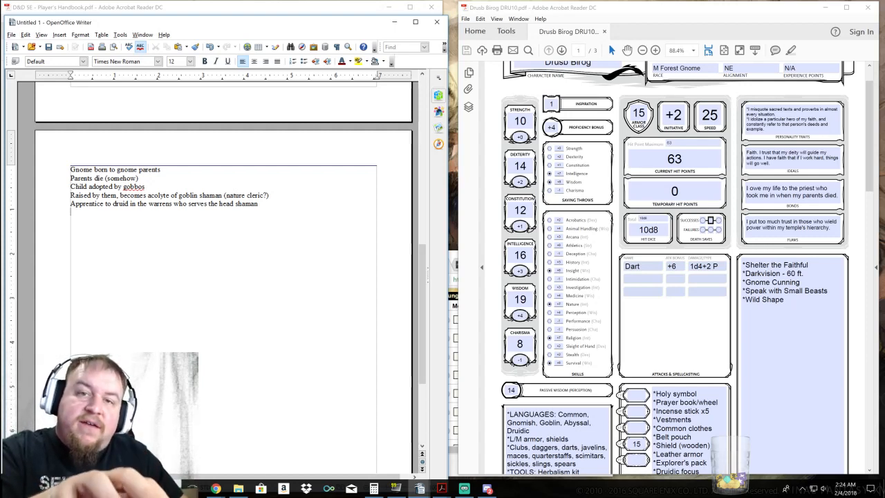
Add backstory lines about killing a goblin and wandering the woods (seeking strength or banished?)
{"action": "type", "text": "Kills his druid master for being weak as is the"}
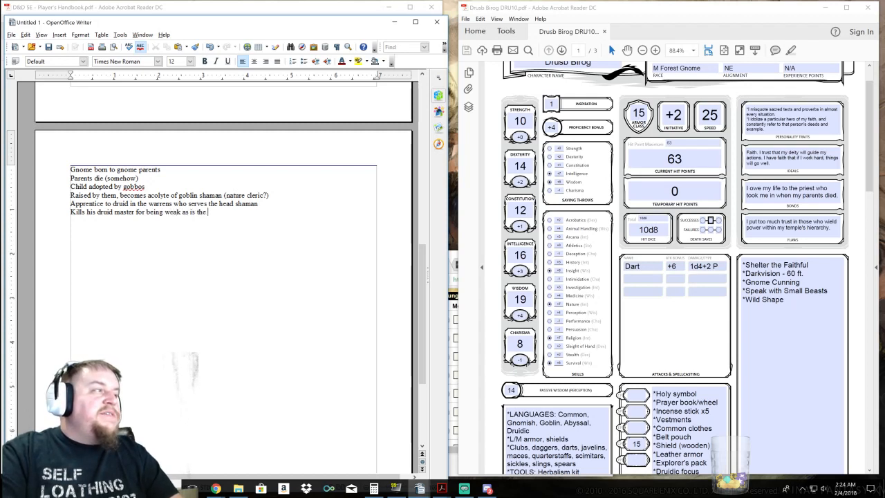
{"action": "type", "text": "goblin custom"}
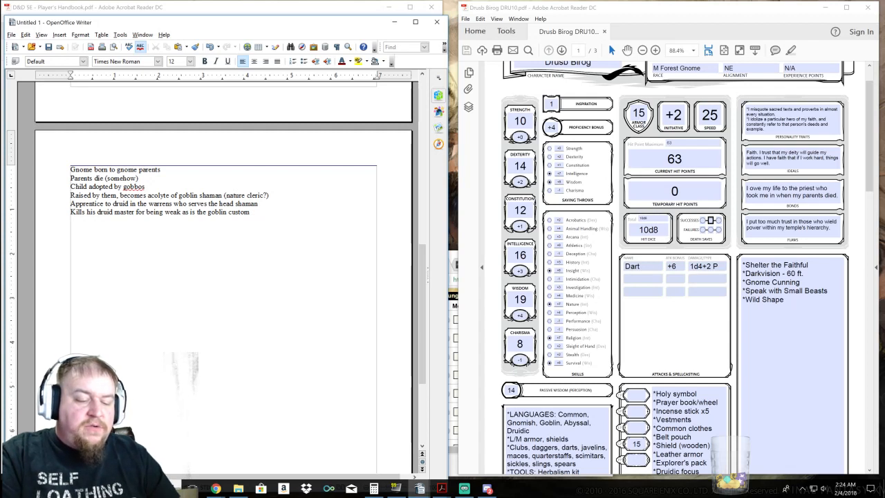
{"action": "type", "text": "Wander in the woods"}
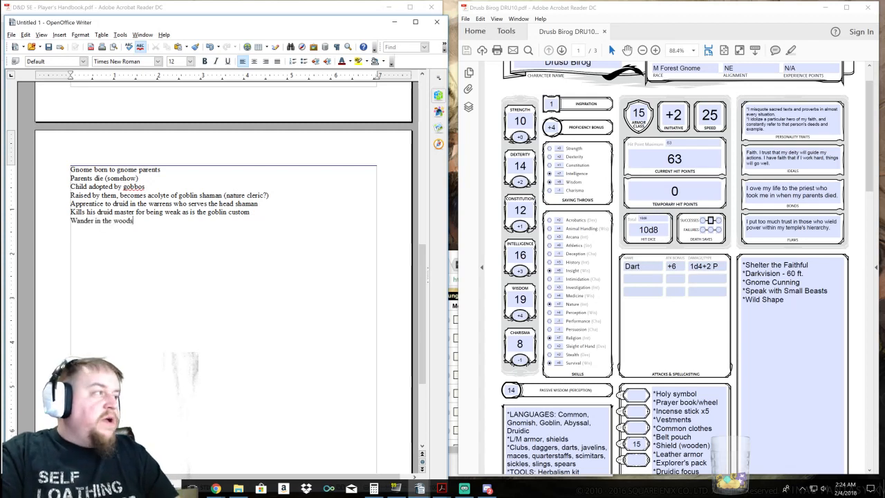
{"action": "type", "text": "("}
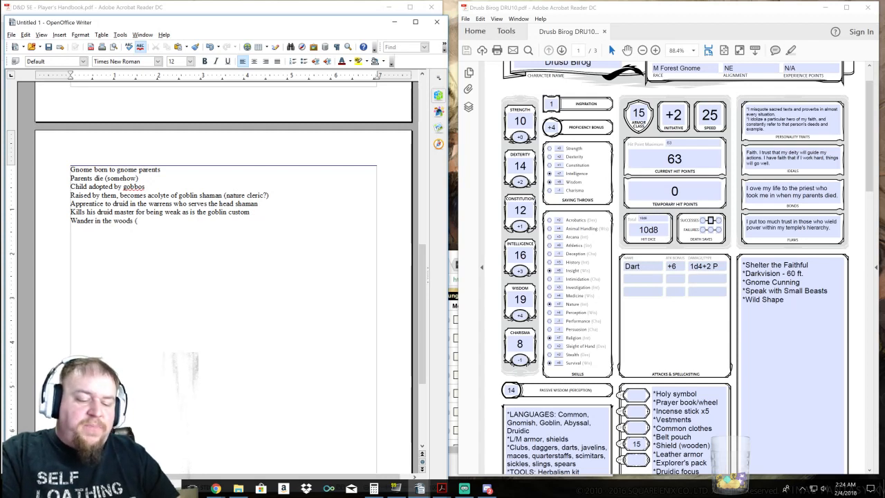
{"action": "type", "text": "seeking to be stronger, or maybe"}
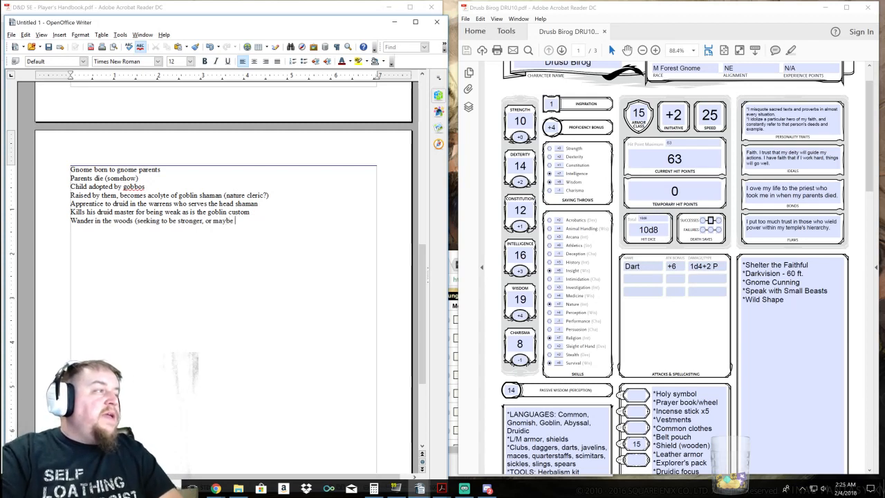
{"action": "type", "text": "was bah"}
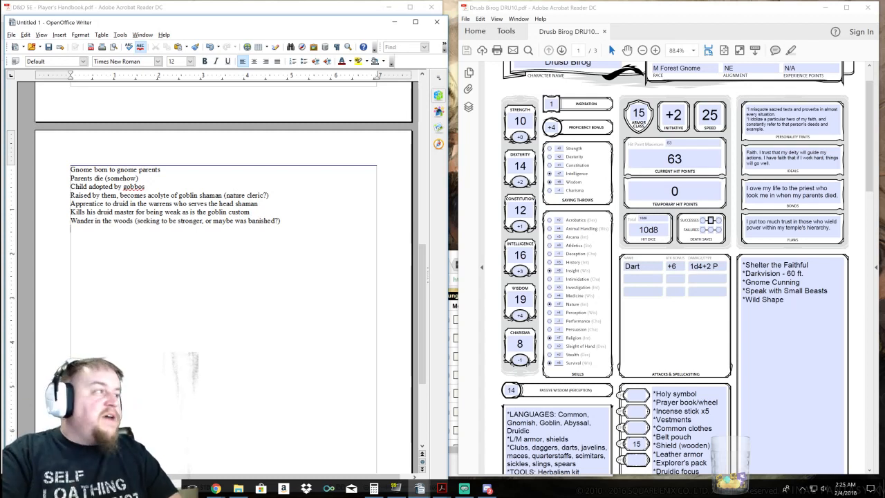
Add the line 'Second adoption by wandering wizard in the woods (thematic, emotional)'
{"action": "type", "text": "Second"}
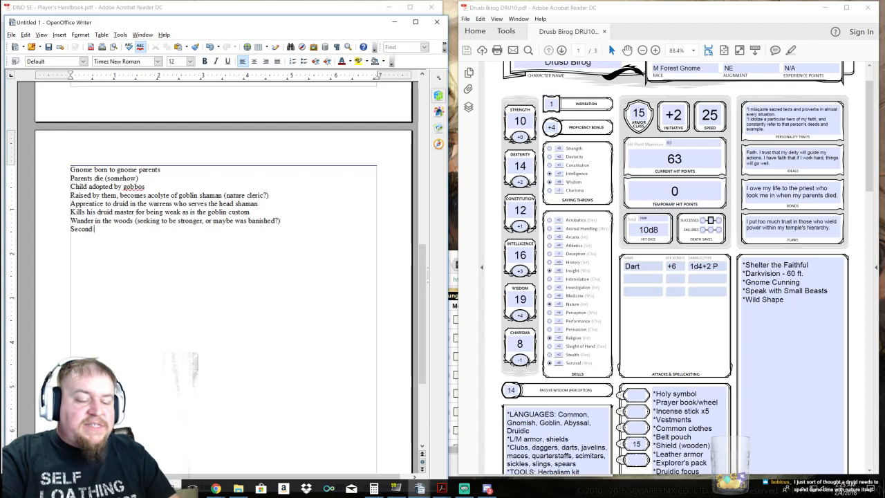
{"action": "type", "text": "adoption."}
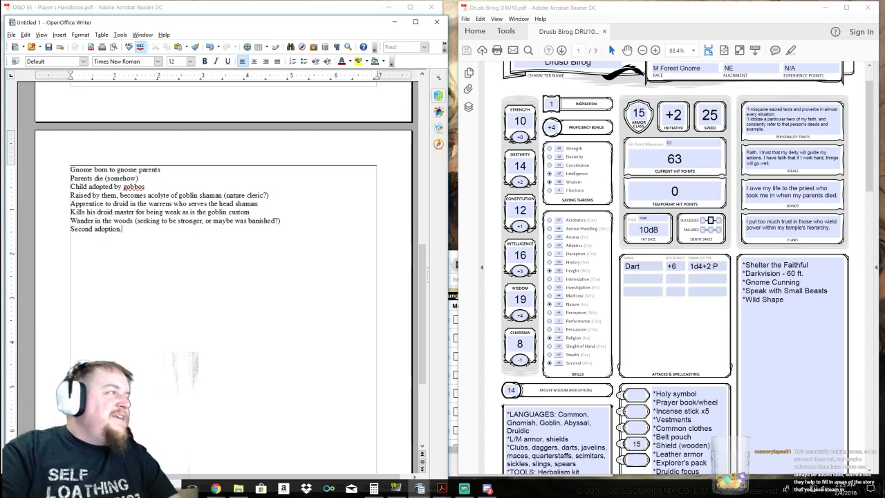
{"action": "type", "text": "by wandering wizard in the woods"}
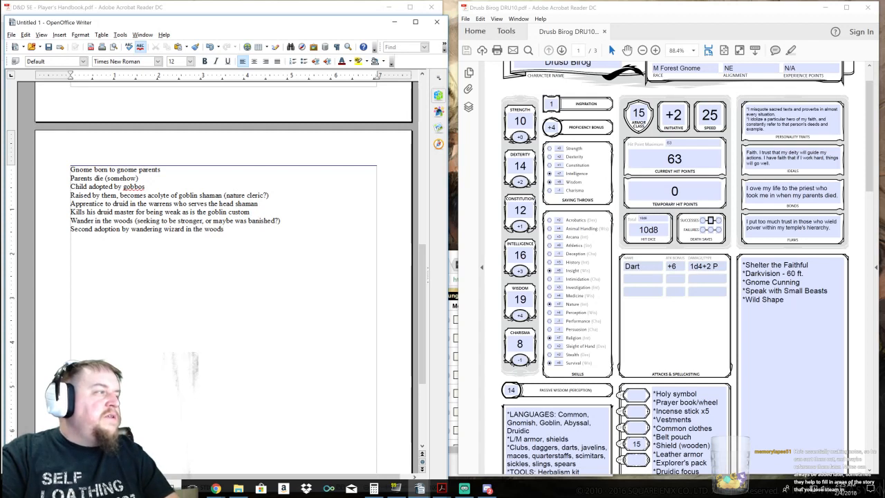
{"action": "type", "text": "(thematic, emoti"}
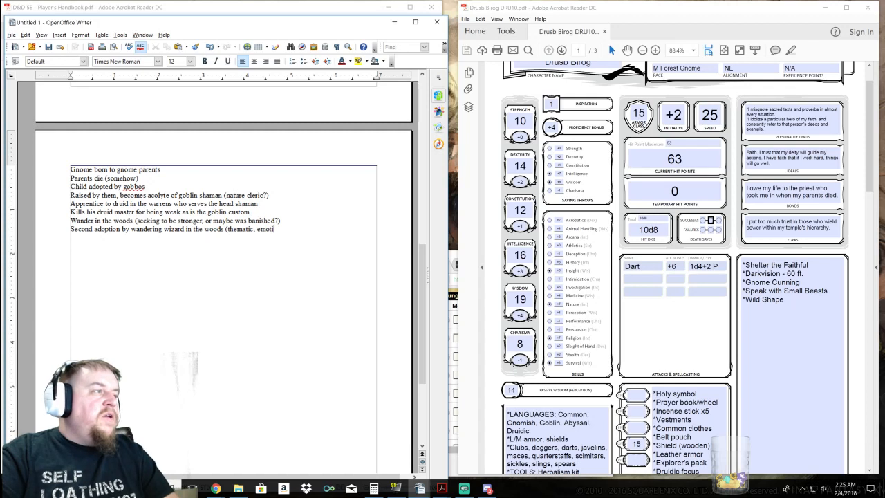
{"action": "type", "text": "onal)"}
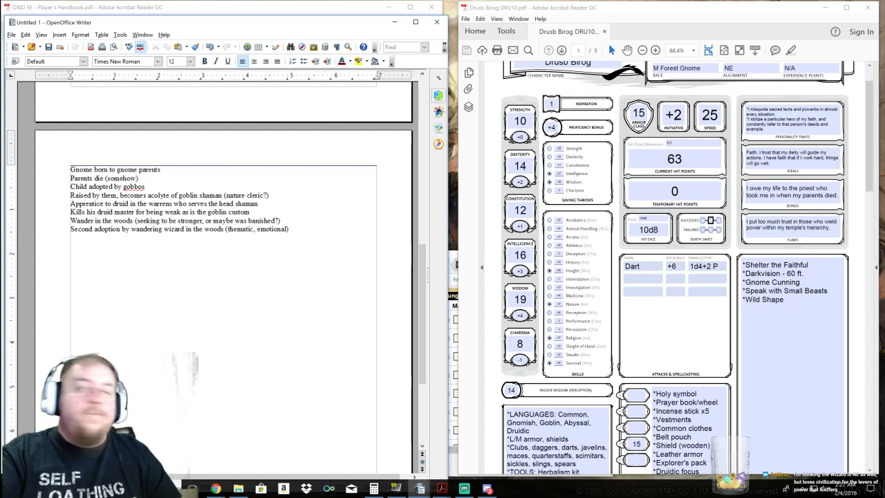
Add lines on being taken to the city, exposed to humanoid cultures, and discouraged by conflicts
{"action": "type", "text": "Taken into"}
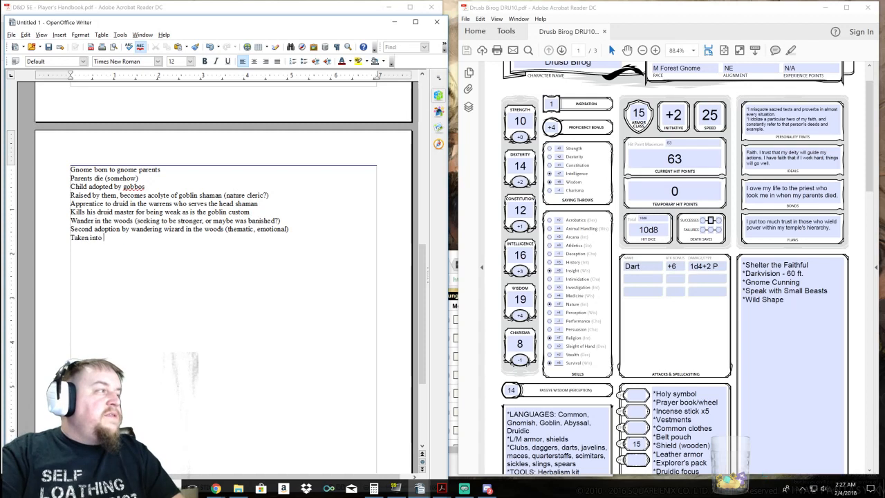
{"action": "type", "text": "the city and exposed to humaoid"}
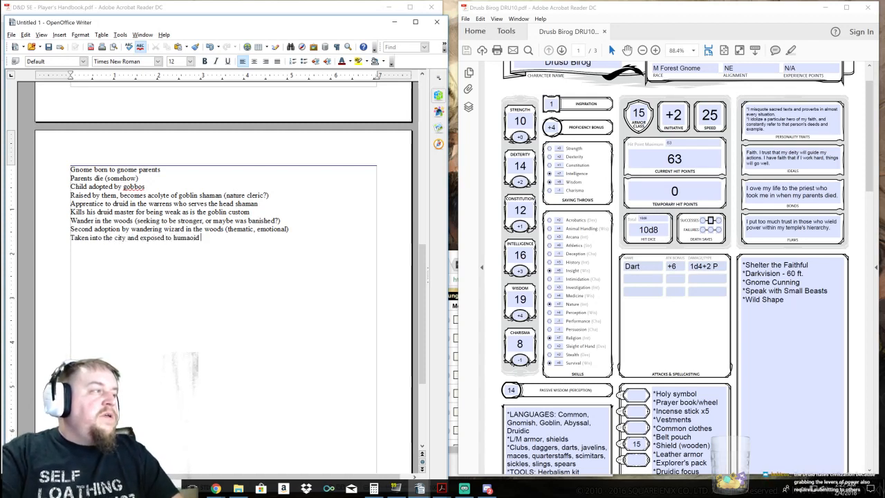
{"action": "type", "text": "cu"}
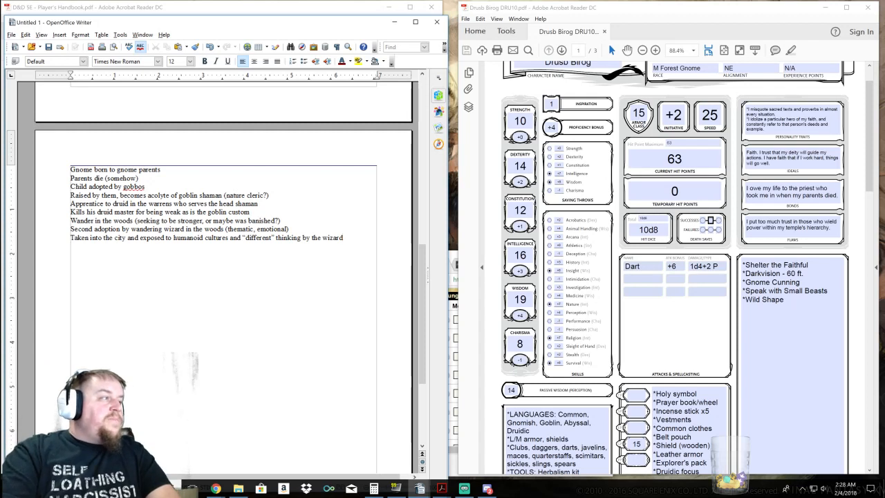
{"action": "type", "text": "Tries to adapt and conflicts occur, leading to discouragem"}
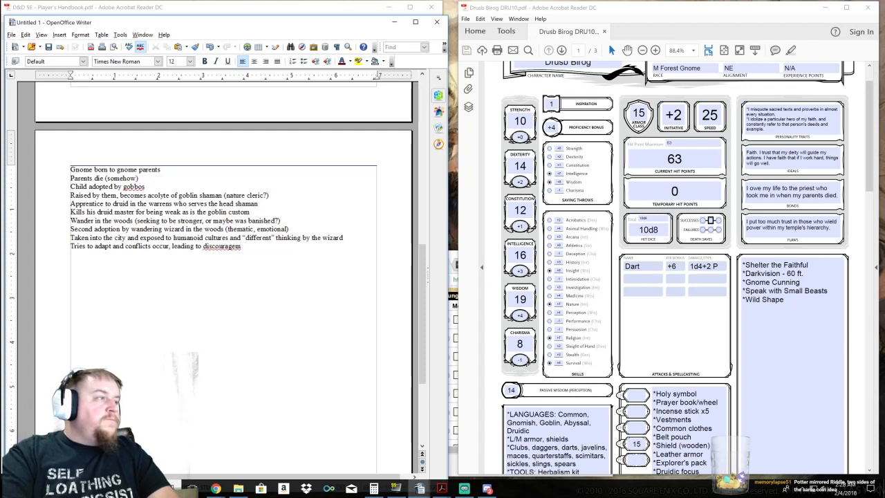
{"action": "type", "text": "ent"}
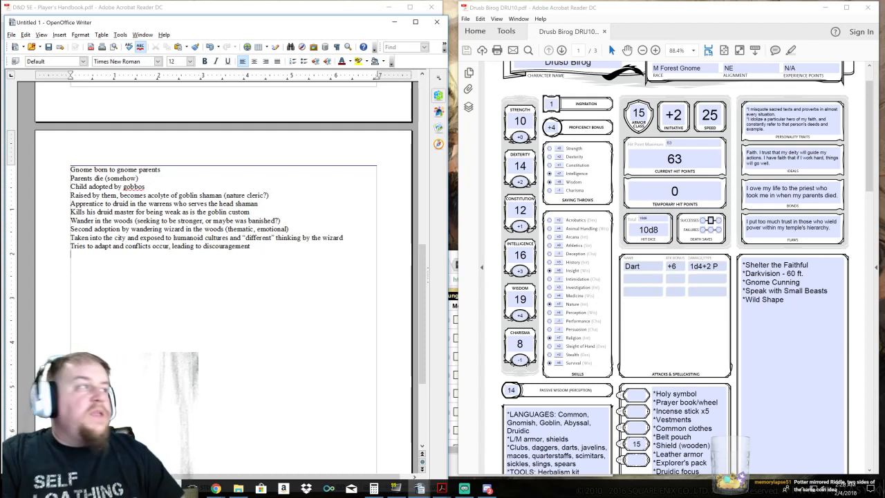
Type 'Rebel and flee back into the forest (maybe he tried to kill the wizard and failed)'
{"action": "type", "text": "REbe"}
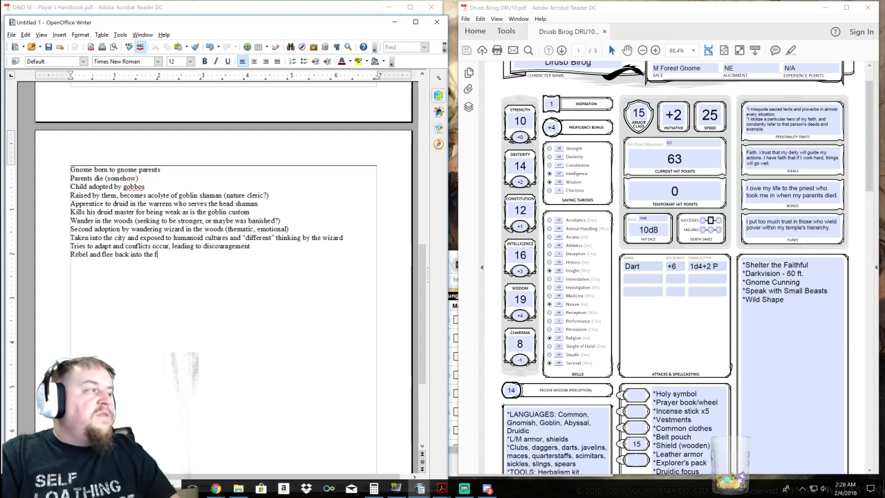
{"action": "type", "text": "orest"}
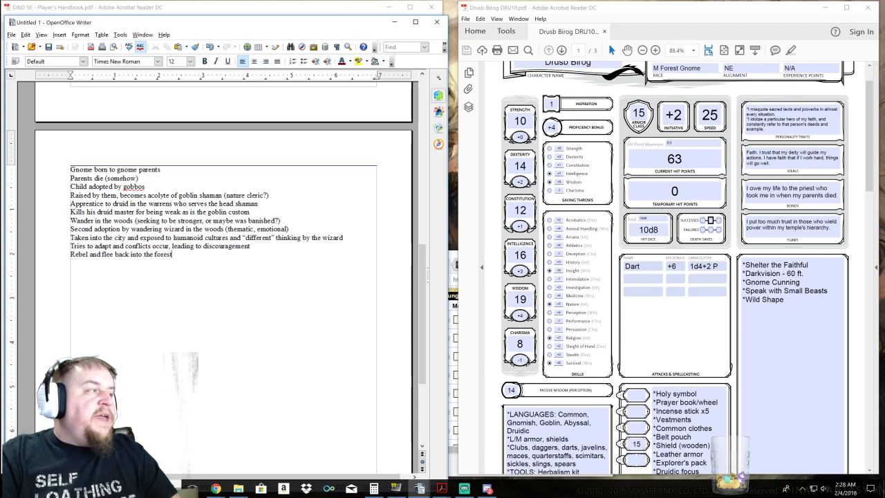
{"action": "type", "text": "(maybe"}
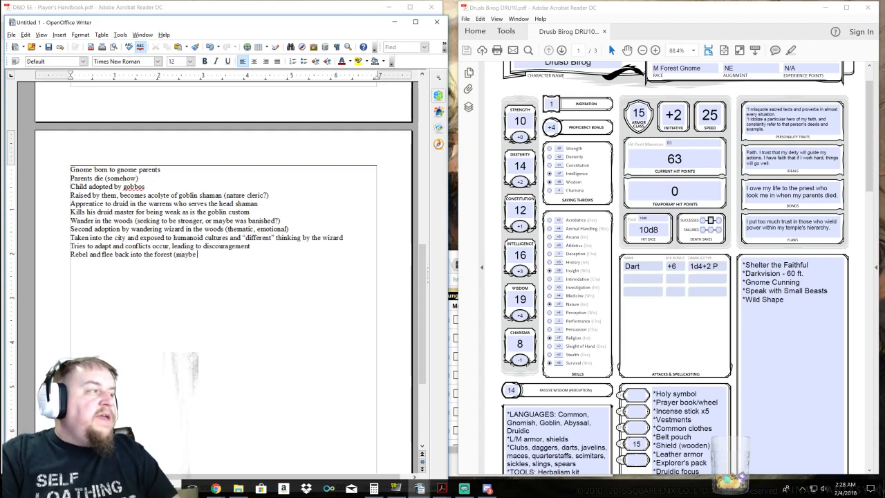
{"action": "type", "text": "he tried to kill the wizard and faile"}
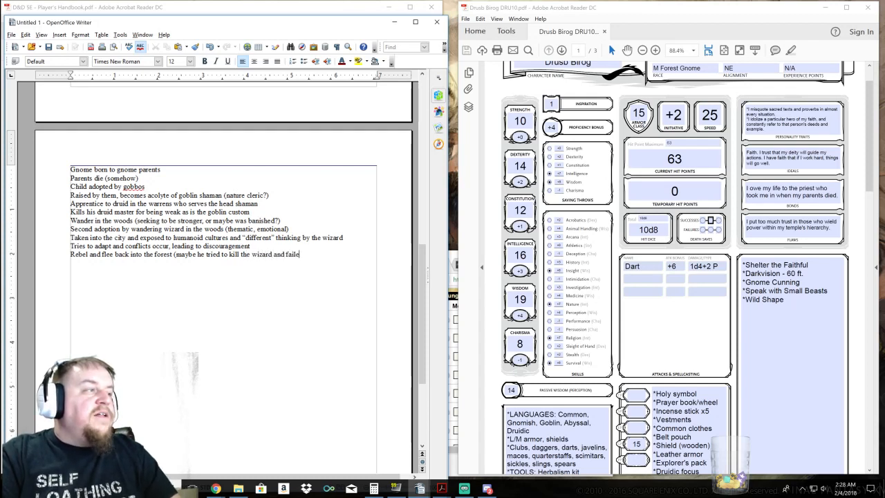
{"action": "type", "text": "d)"}
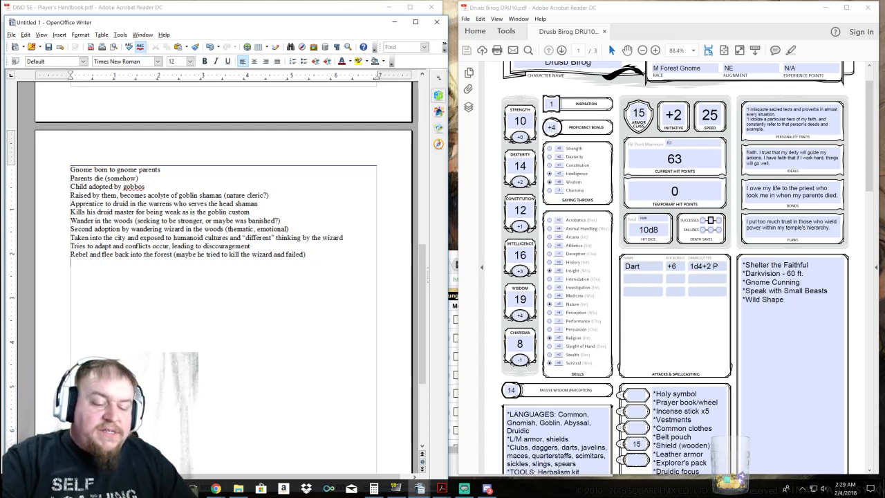
Add a line about journeying back to the goblins, confident, to prove his strength
{"action": "type", "text": "Journeys back to g"}
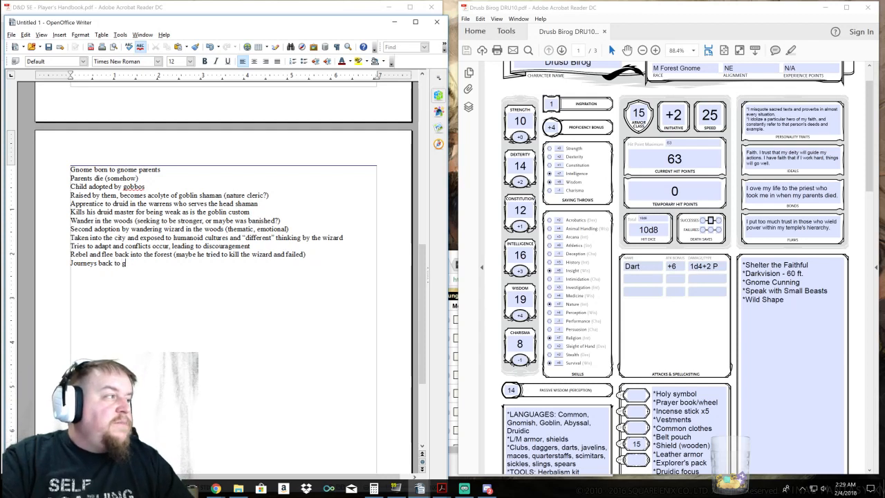
{"action": "type", "text": "oblins, confident he can"}
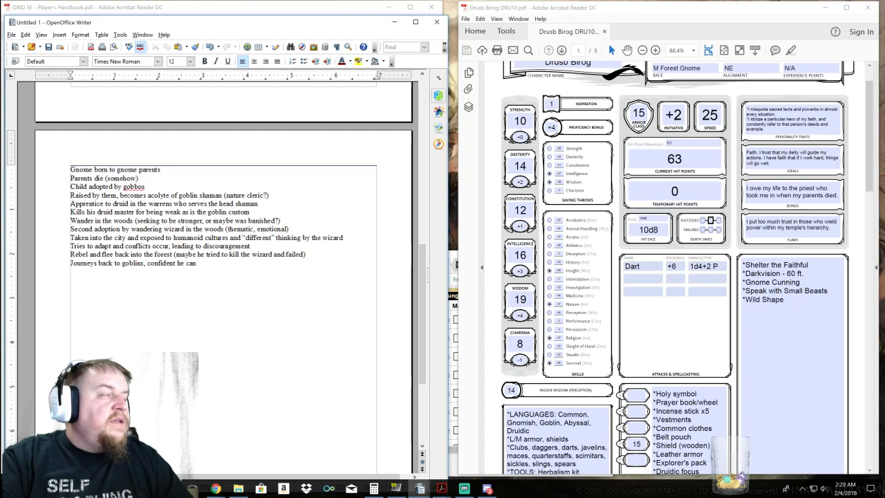
{"action": "type", "text": "prove his strength"}
{"action": "type", "text": "F"}
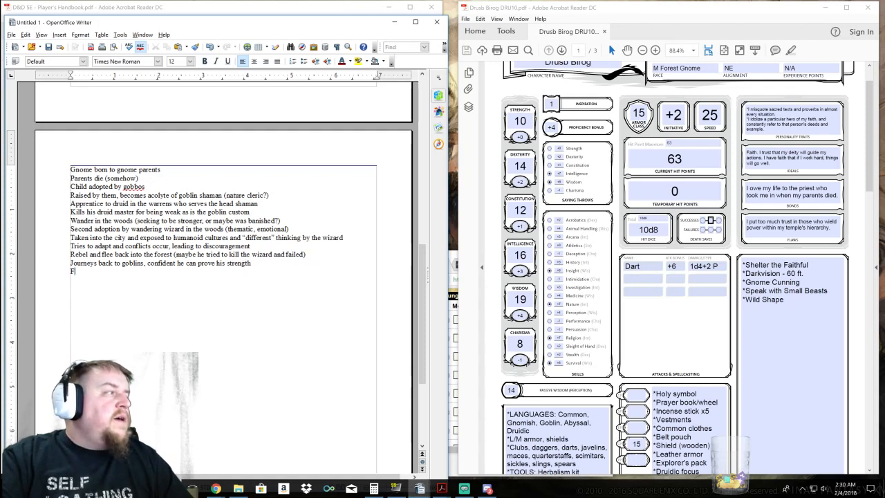
Add 'Finds their culture also petty and full of power struggles, same as the deprived humanoids'
{"action": "type", "text": "inds their culture also"}
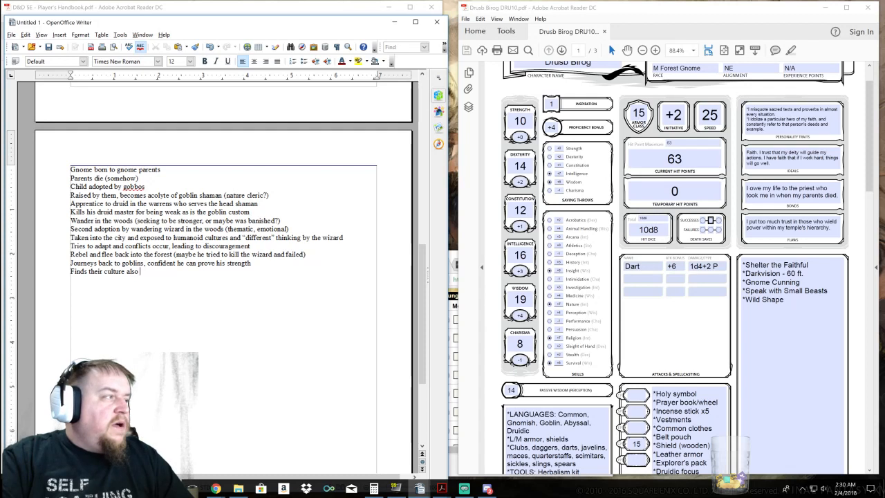
{"action": "type", "text": "petty and full"}
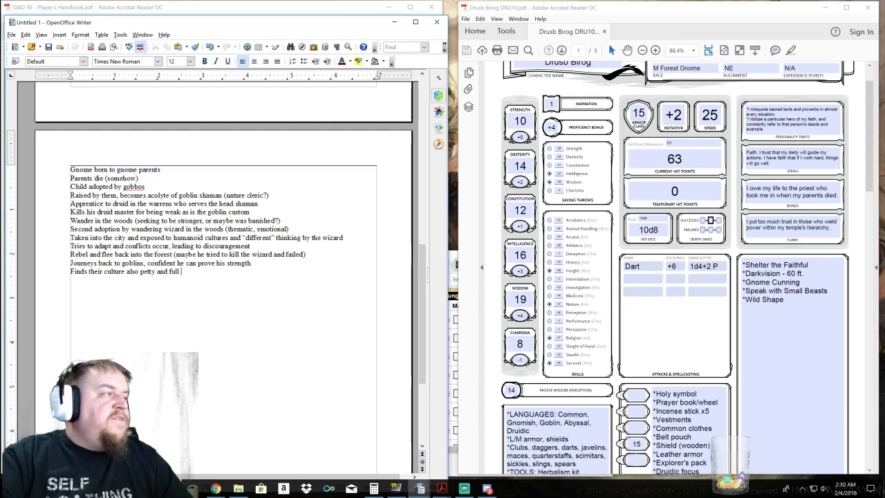
{"action": "type", "text": "of power struggles"}
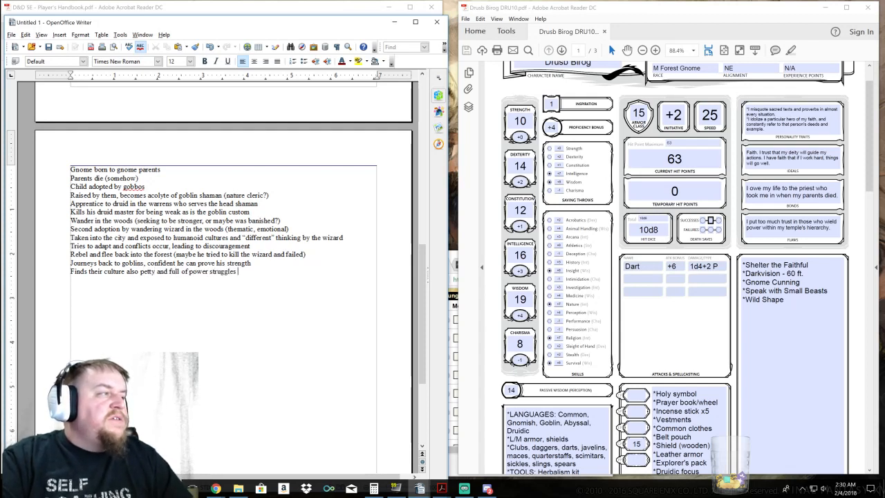
{"action": "type", "text": "the"}
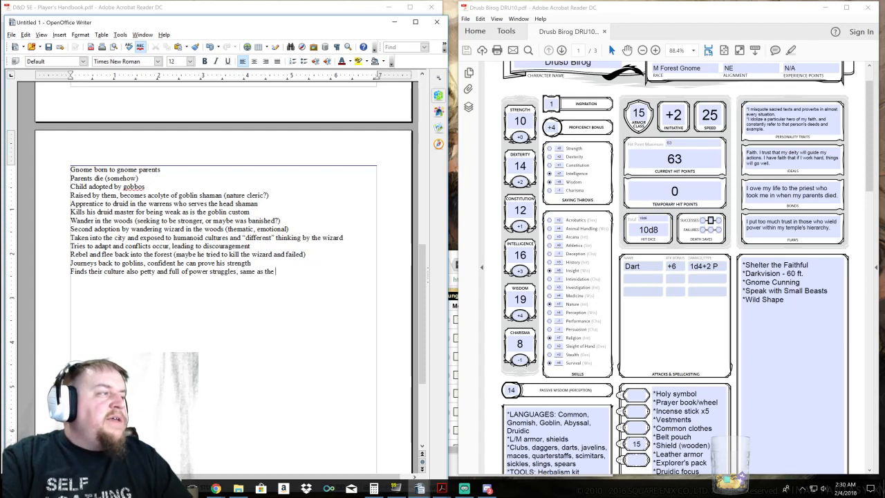
{"action": "type", "text": "deprived"}
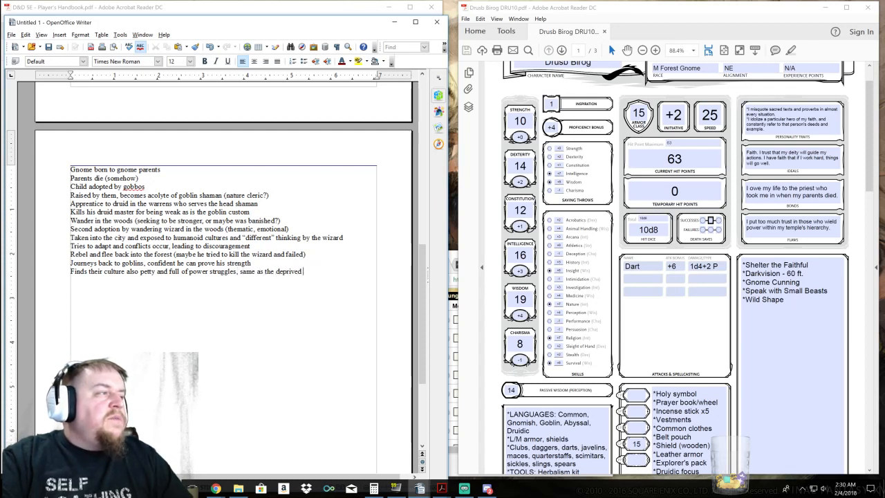
{"action": "type", "text": "humanoids"}
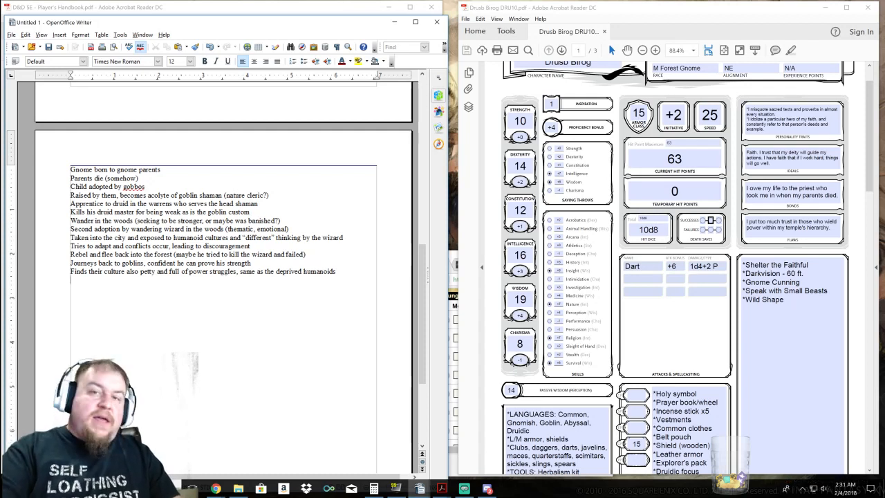
Type 'Leads gobbos to attack city to prove his strength, wizard mentor defends it and pleads for him to stop'
{"action": "type", "text": "Leads gobbos to attack d"}
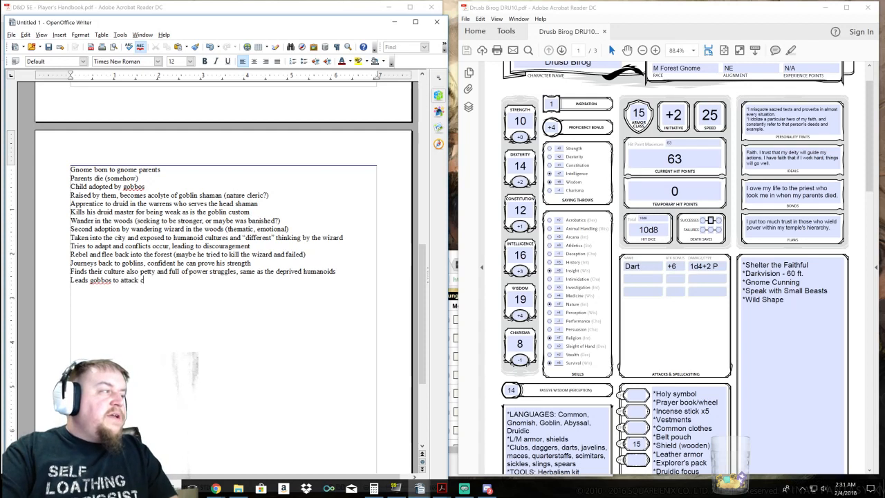
{"action": "type", "text": "ity"}
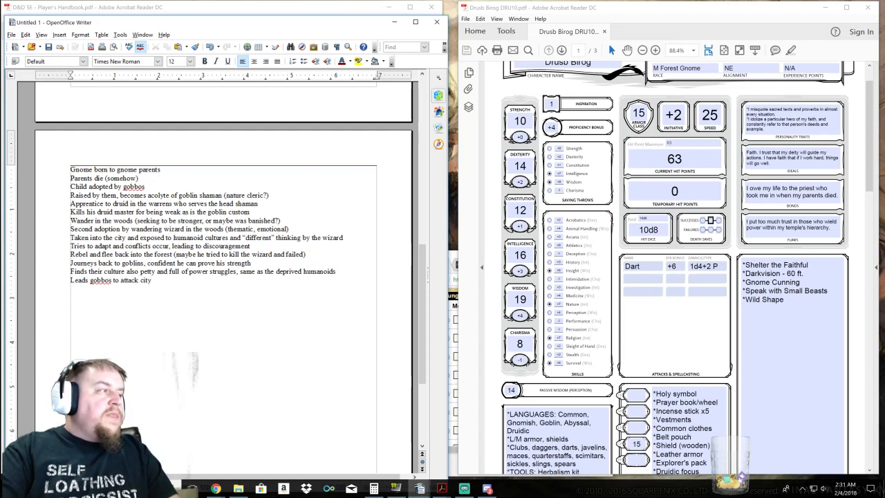
{"action": "type", "text": "to pr"}
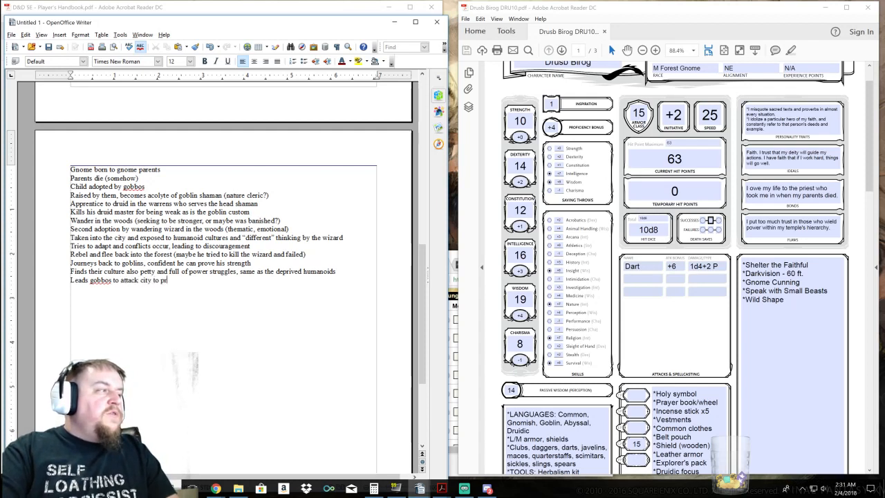
{"action": "type", "text": "ove his strength"}
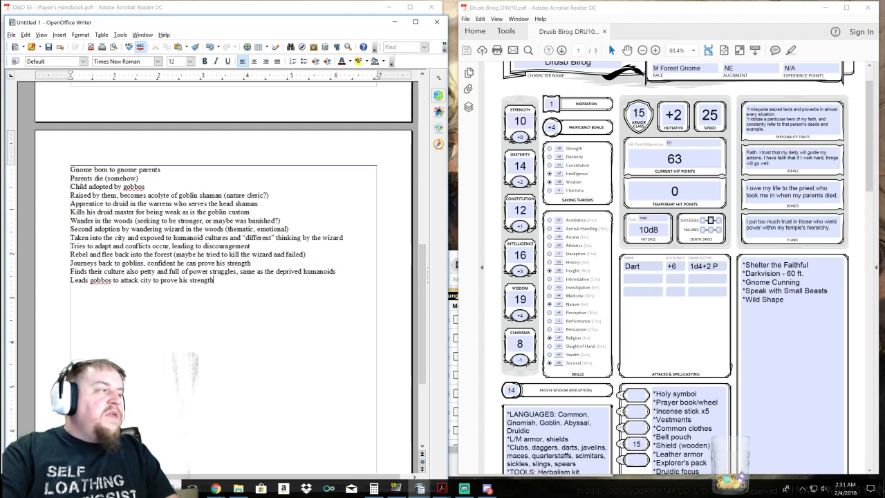
{"action": "type", "text": ", wizard mento"}
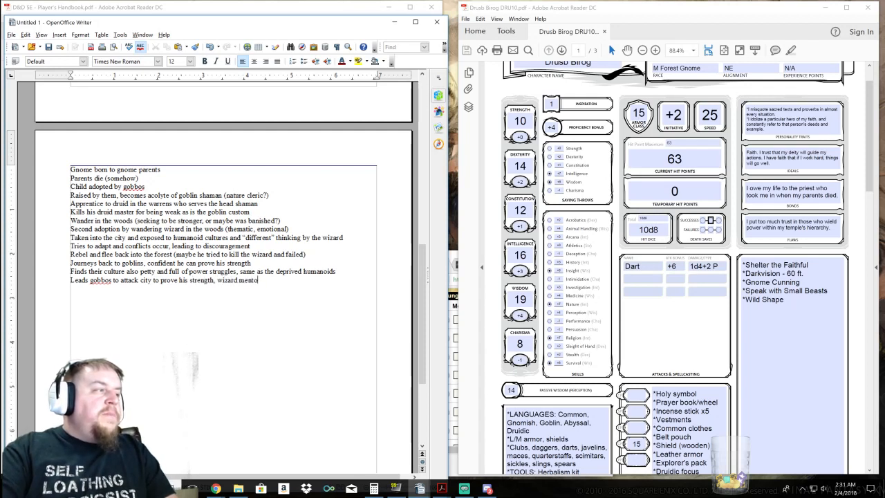
{"action": "type", "text": "defends it"}
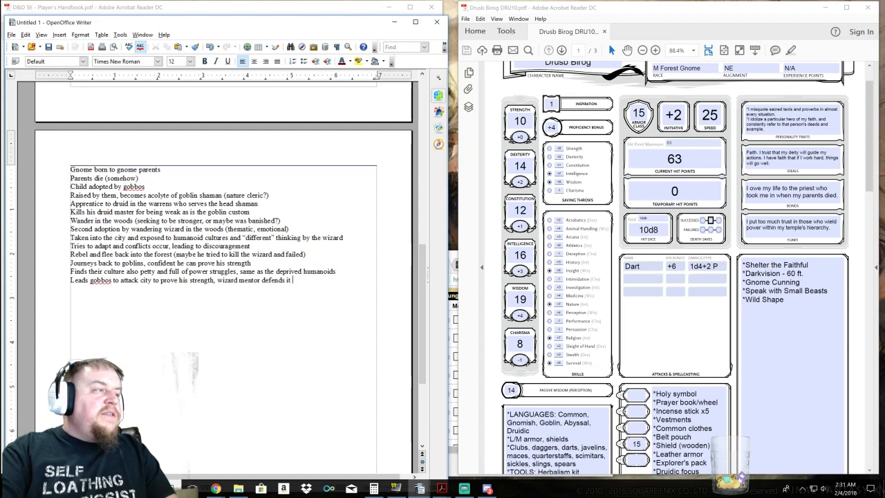
{"action": "type", "text": "and pe"}
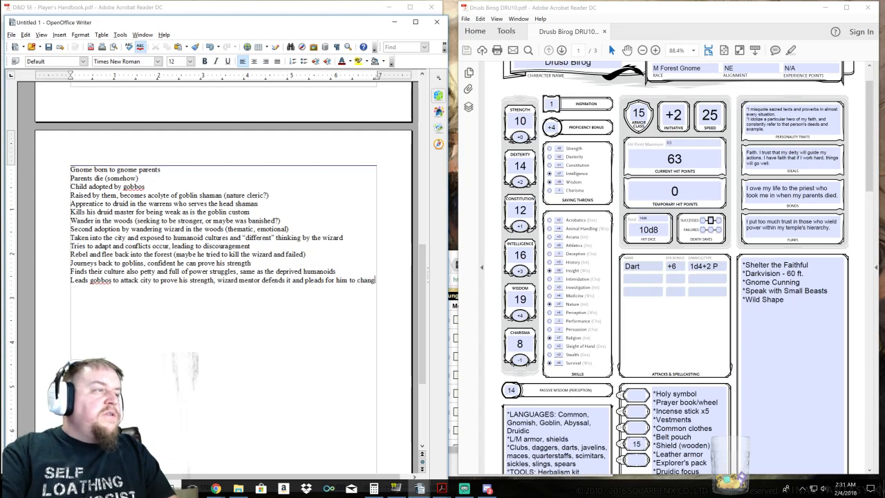
{"action": "type", "text": "c"}
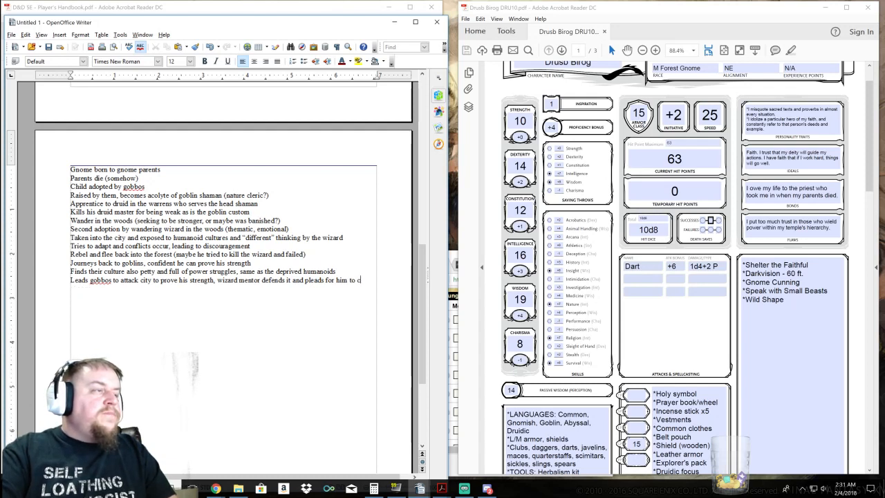
{"action": "type", "text": "stop"}
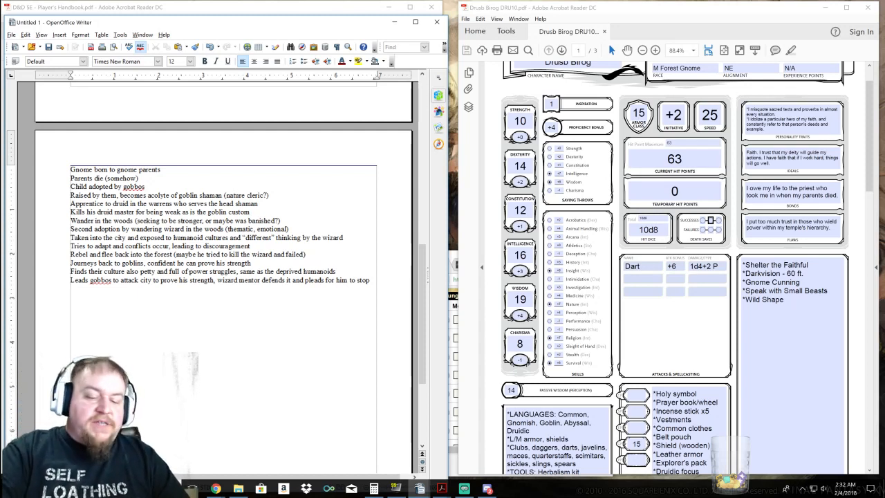
Add the note '(wizard defeated here? Set up for later BBEG/UGG?)', fixing a typo
{"action": "type", "text": "(wizard defeated here? d"}
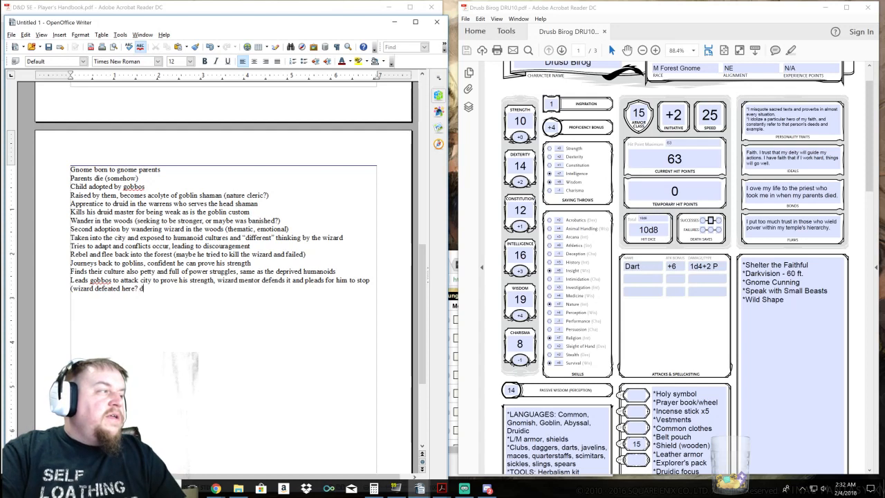
{"action": "type", "text": "s"}
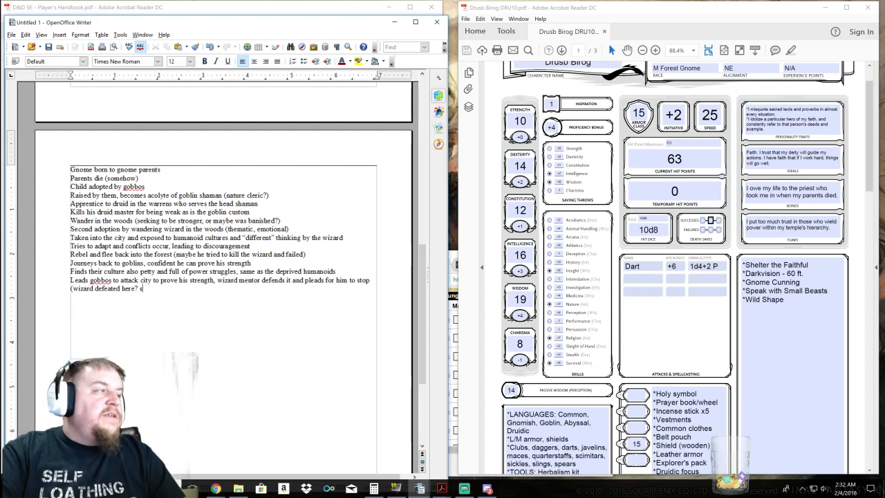
{"action": "type", "text": "Set up for later BBEG"}
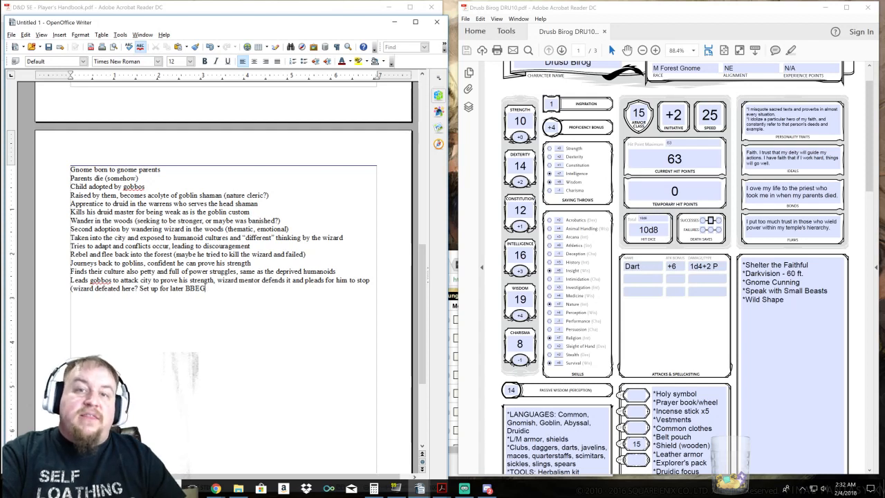
{"action": "key", "text": "Backspace"}
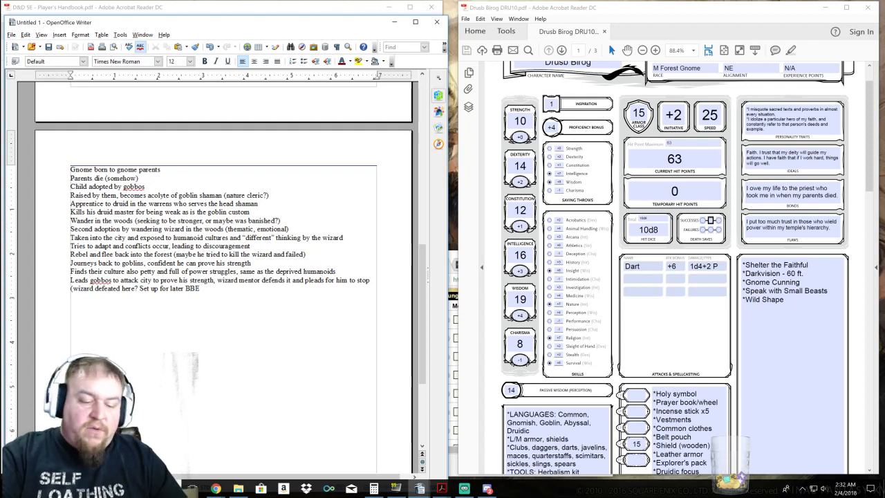
{"action": "type", "text": "G/UGG?)"}
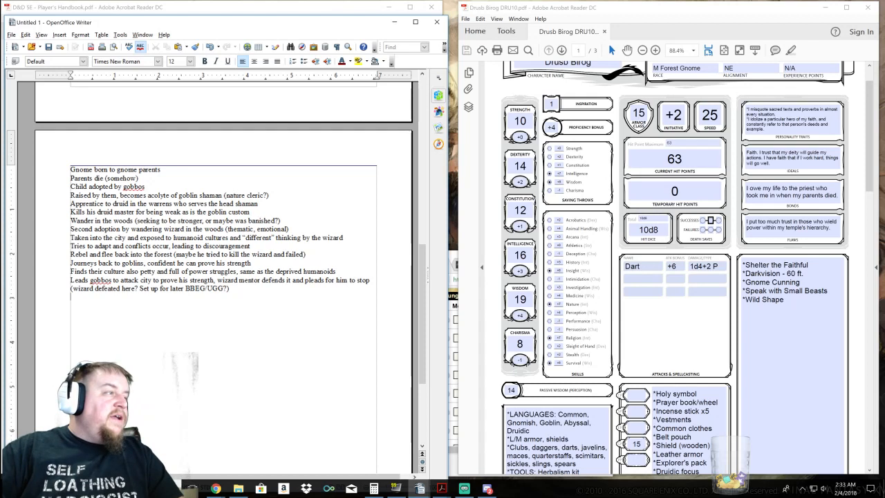
Append 'Wizard is evil? Likes civ for what it can give him)' to the wizard note
{"action": "type", "text": "what it can"}
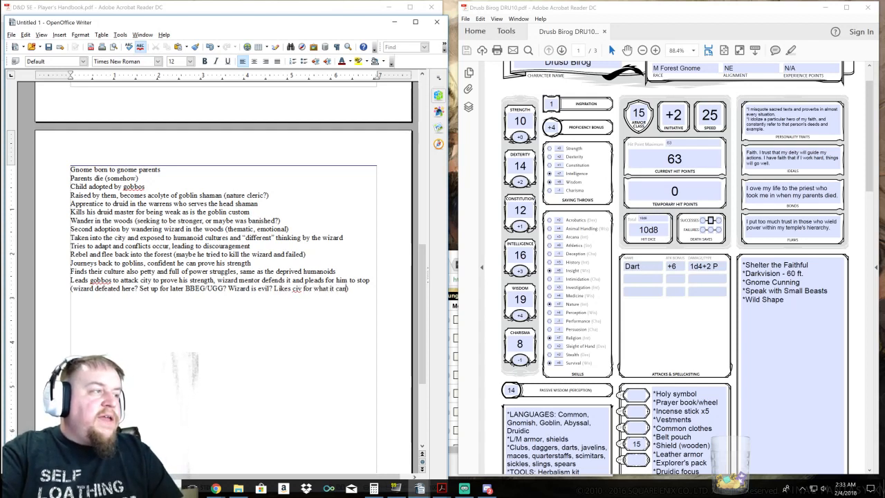
{"action": "type", "text": "give him)"}
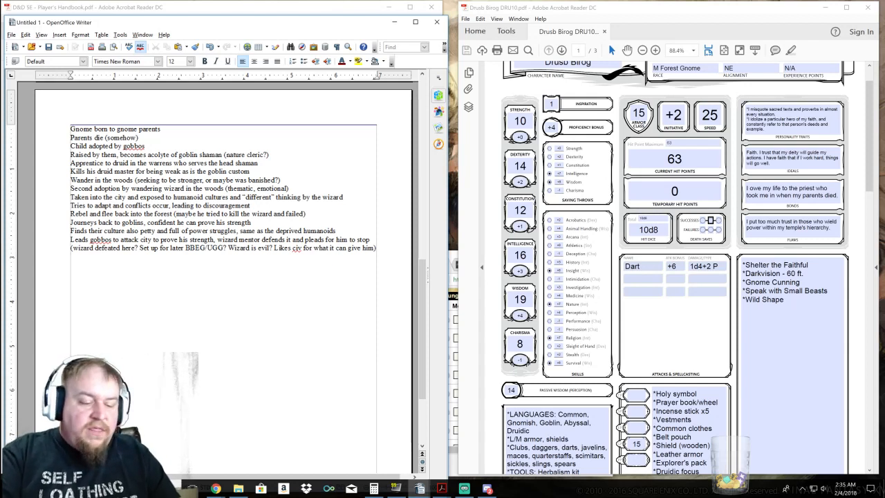
Type 'Druid retreats to find power, spells, knowledge, items, allies, etc.' as a new line
{"action": "type", "text": "Druid retreats to find power,"}
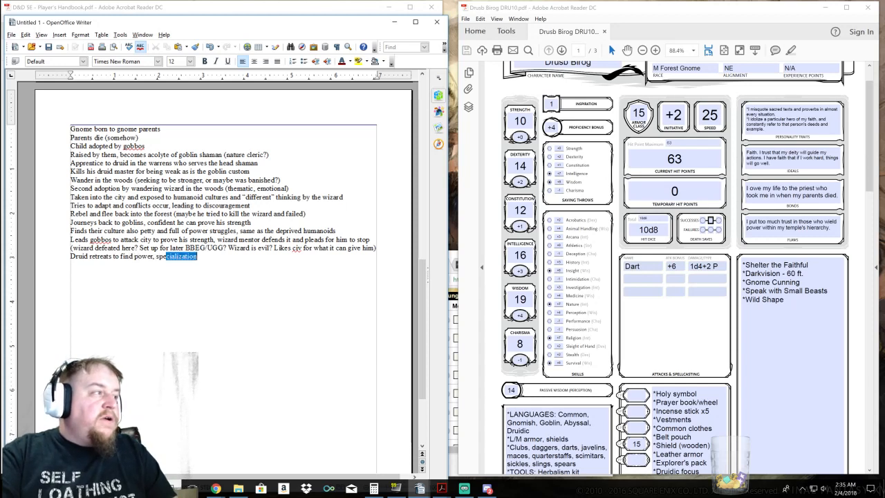
{"action": "type", "text": "spells,"}
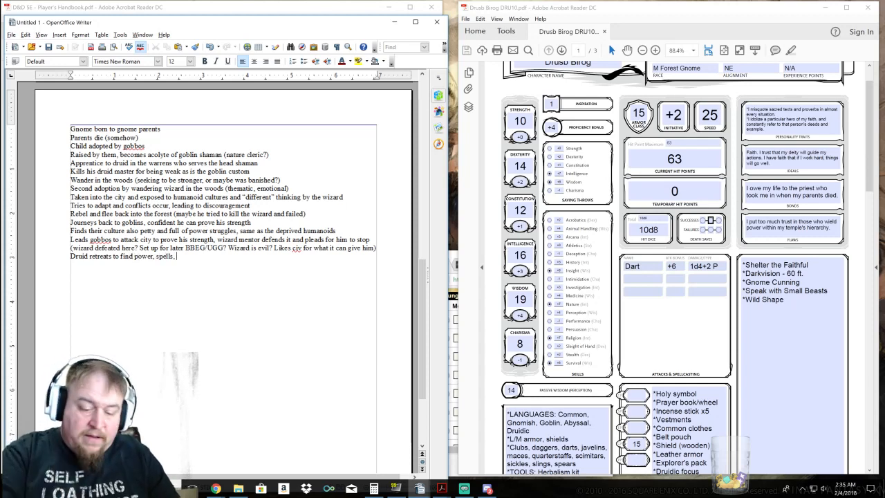
{"action": "type", "text": "knowledge, items, allies, etc."}
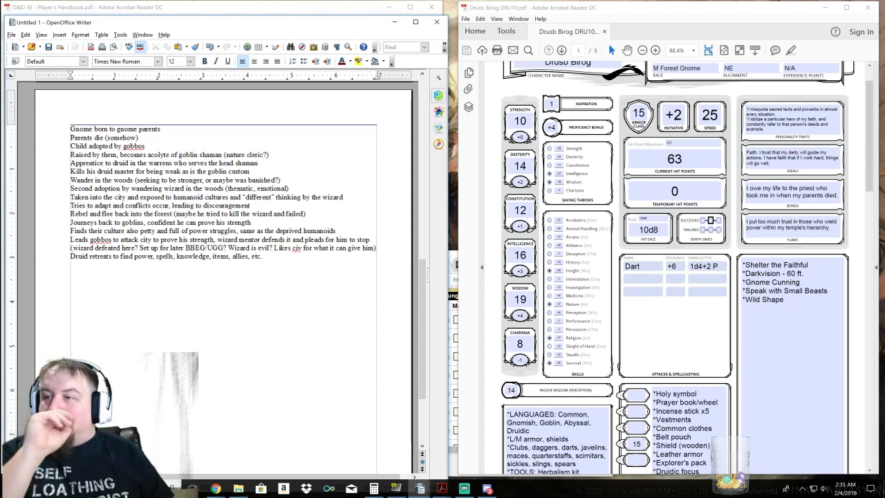
{"action": "scroll", "scroll_direction": "down", "scroll_amount": 3}
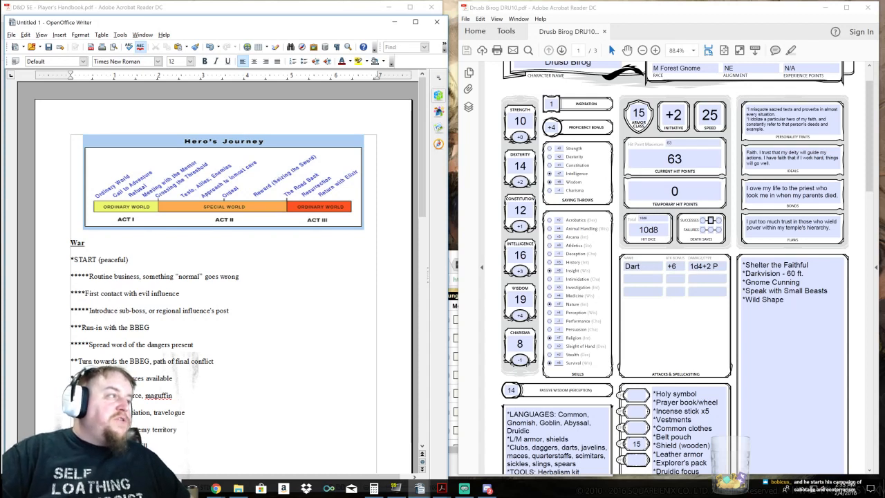
{"action": "mouse_move", "coordinate": [240, 224]}
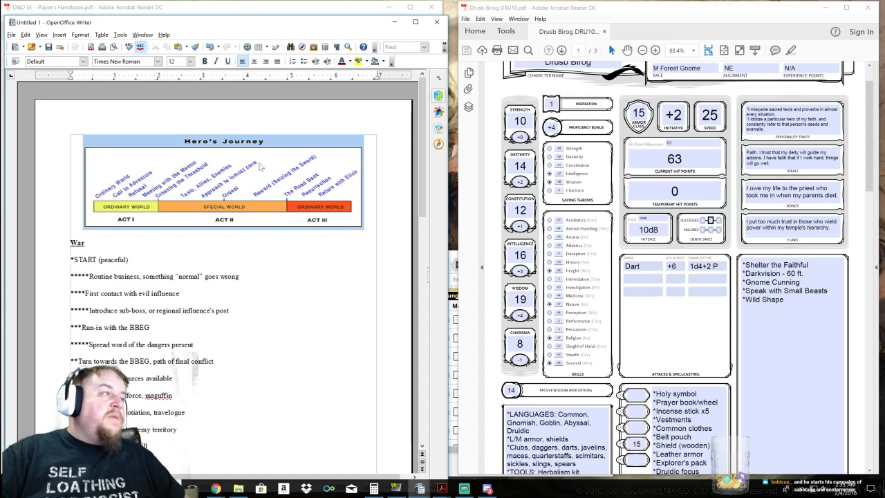
{"action": "mouse_move", "coordinate": [231, 205]}
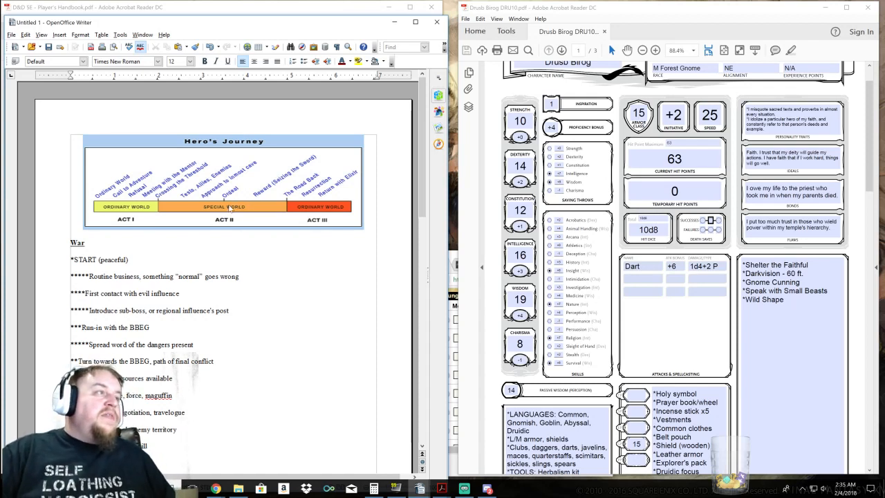
{"action": "mouse_move", "coordinate": [276, 218]}
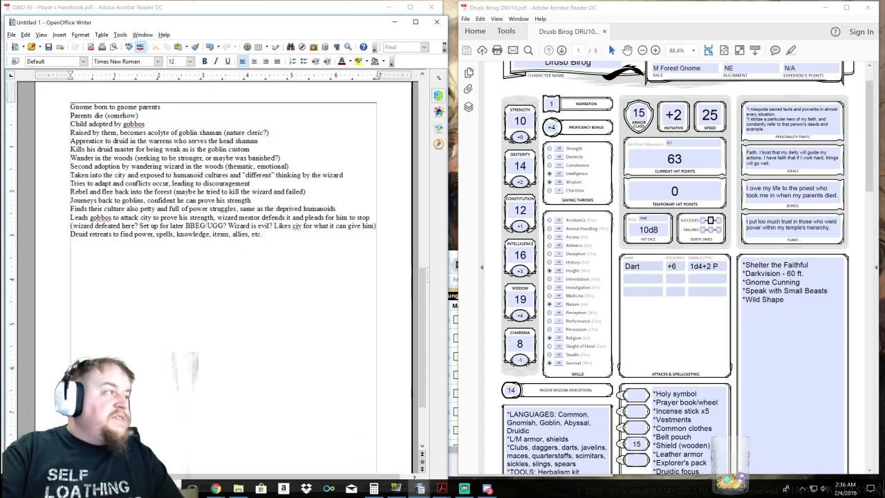
Add 'Eco-terrorism' as the final line of the villain backstory list
{"action": "type", "text": "Eco-terrorism"}
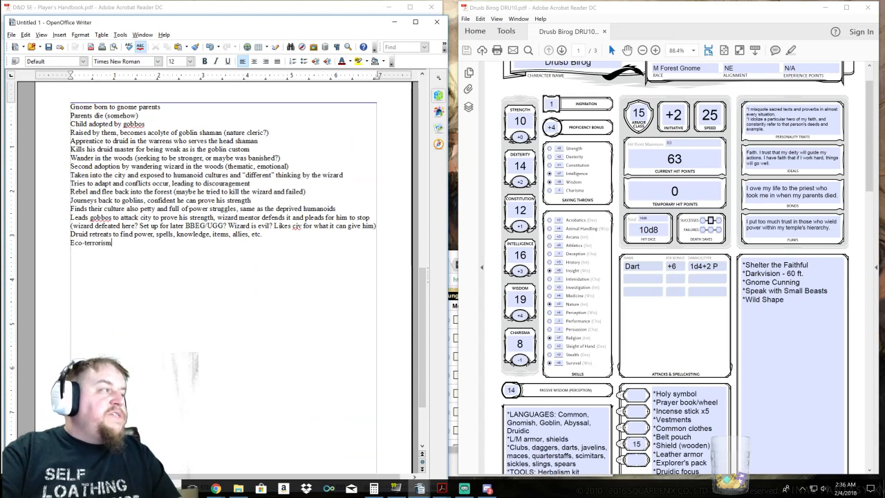